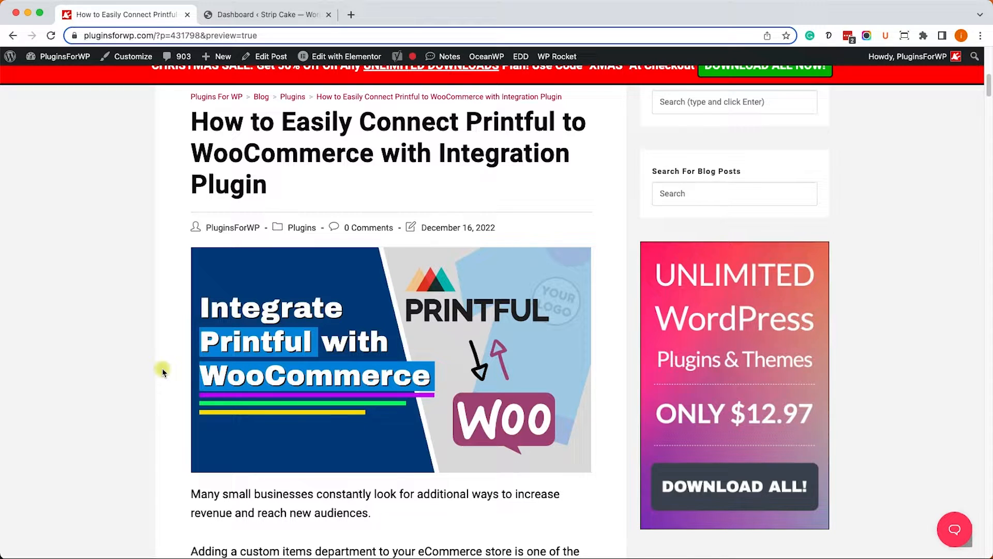
{"action": "mouse_move", "coordinate": [274, 23]}
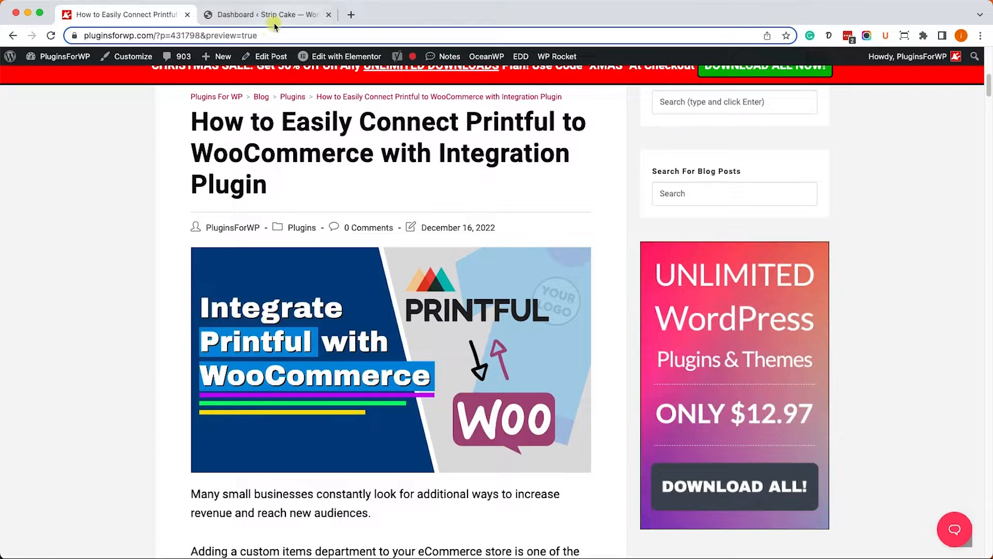
Switch from the blog article to the Strip Cake WordPress admin dashboard.
{"action": "left_click", "coordinate": [266, 14]}
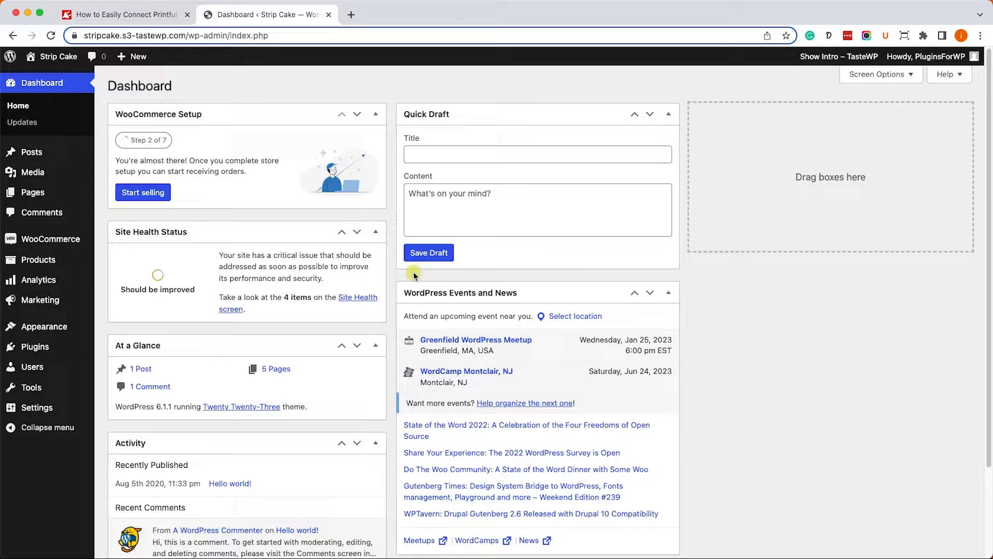
{"action": "mouse_move", "coordinate": [36, 407]}
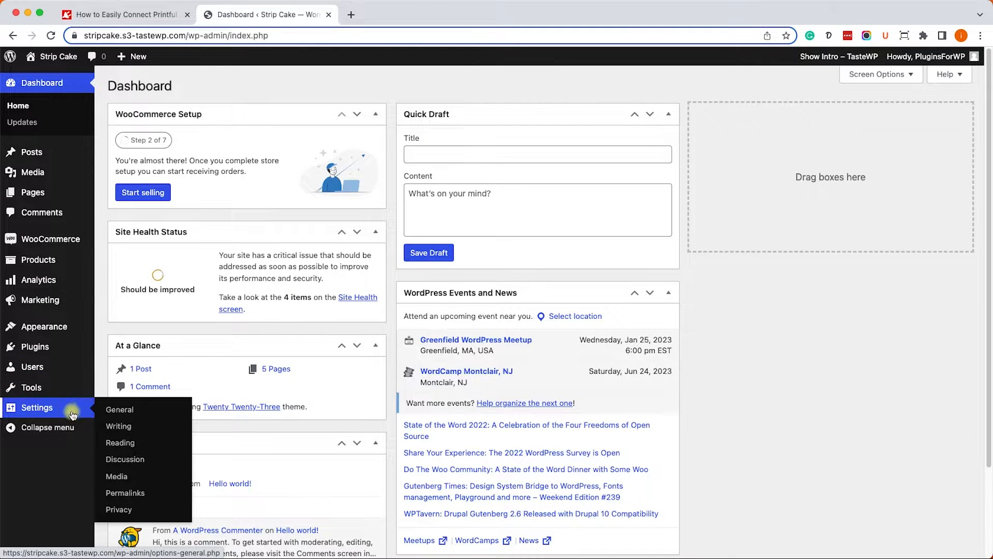
View the Permalink Settings showing the custom post-name structure, then head to WooCommerce settings.
{"action": "left_click", "coordinate": [125, 492]}
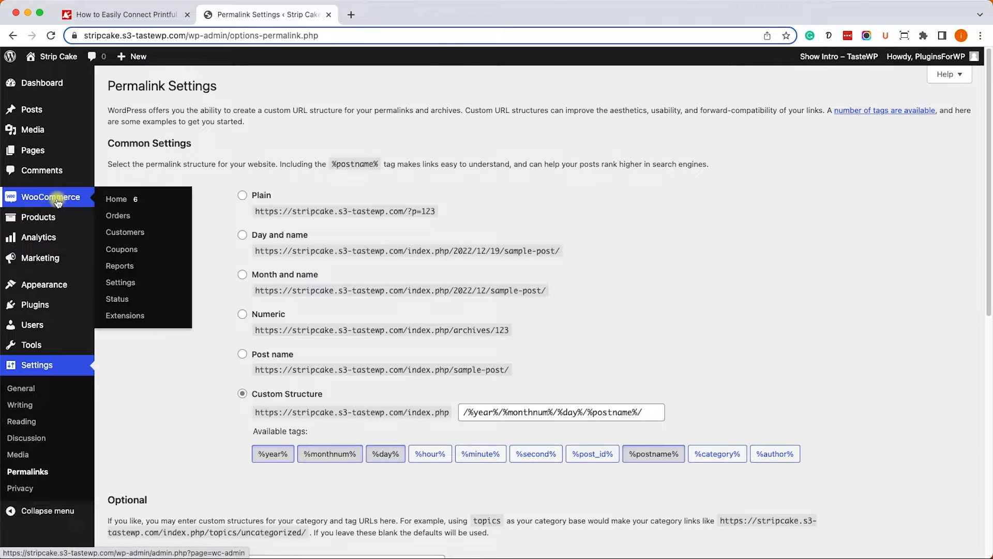
{"action": "left_click", "coordinate": [120, 282]}
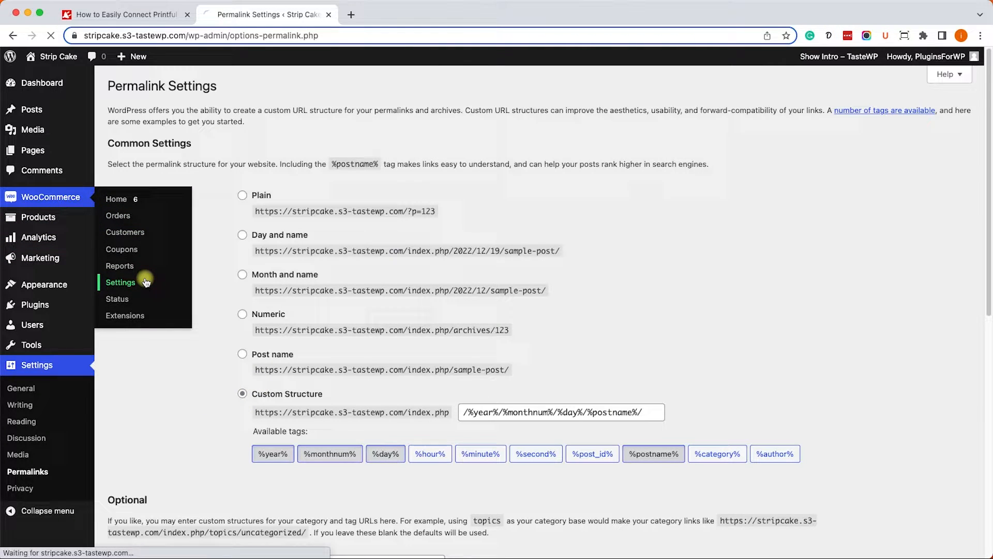
Enable the legacy REST API under WooCommerce Advanced > Legacy API and save changes.
{"action": "left_click", "coordinate": [120, 282]}
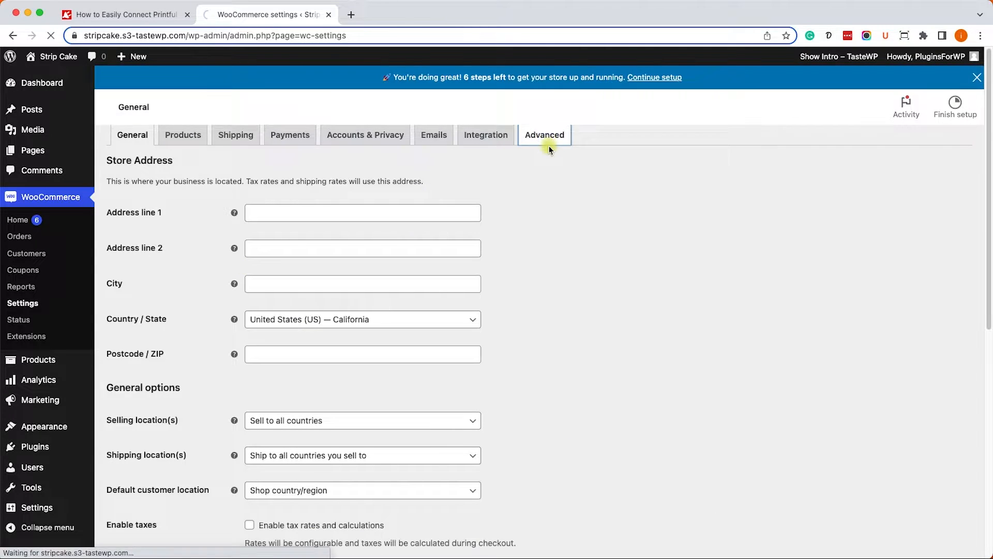
{"action": "left_click", "coordinate": [543, 135]}
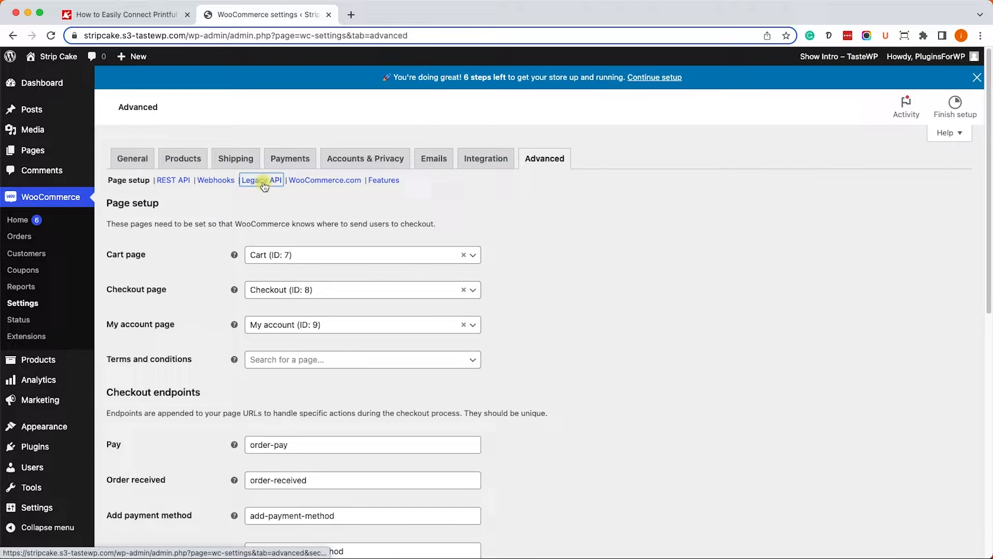
{"action": "left_click", "coordinate": [261, 180]}
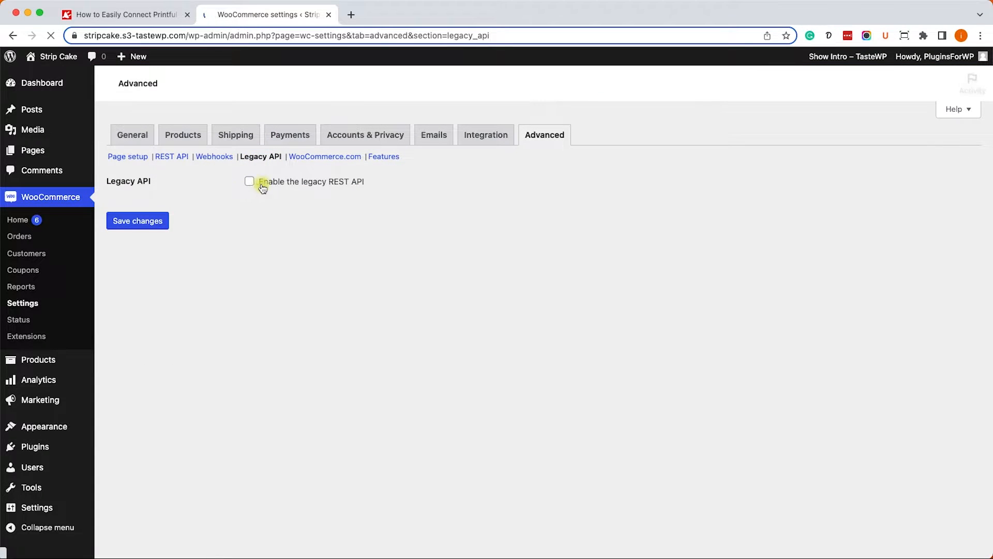
{"action": "left_click", "coordinate": [249, 181]}
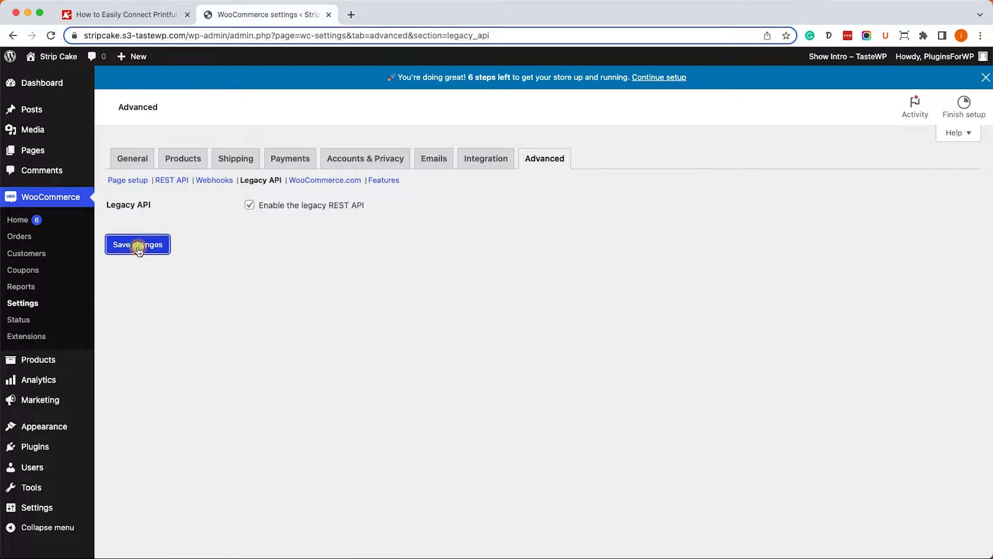
{"action": "left_click", "coordinate": [138, 244]}
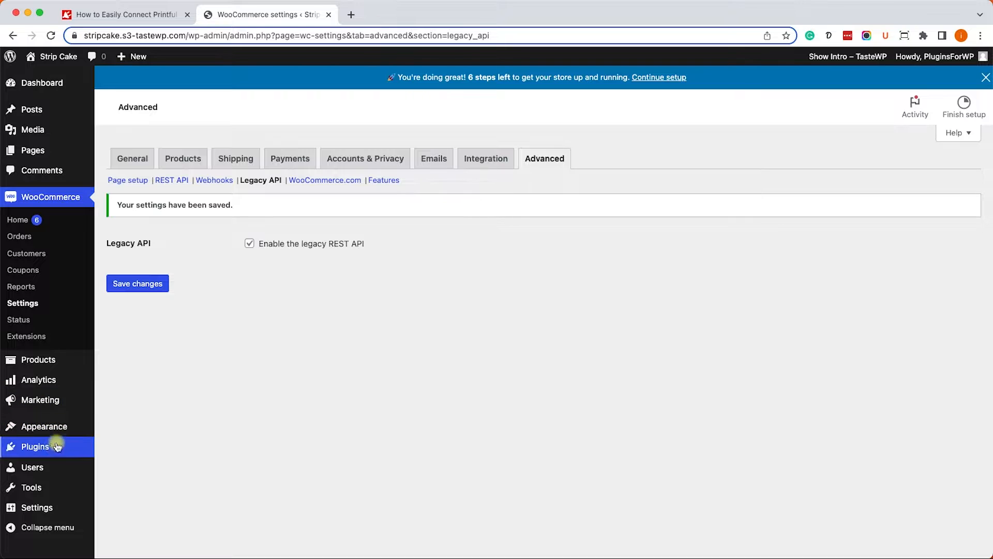
{"action": "mouse_move", "coordinate": [35, 446]}
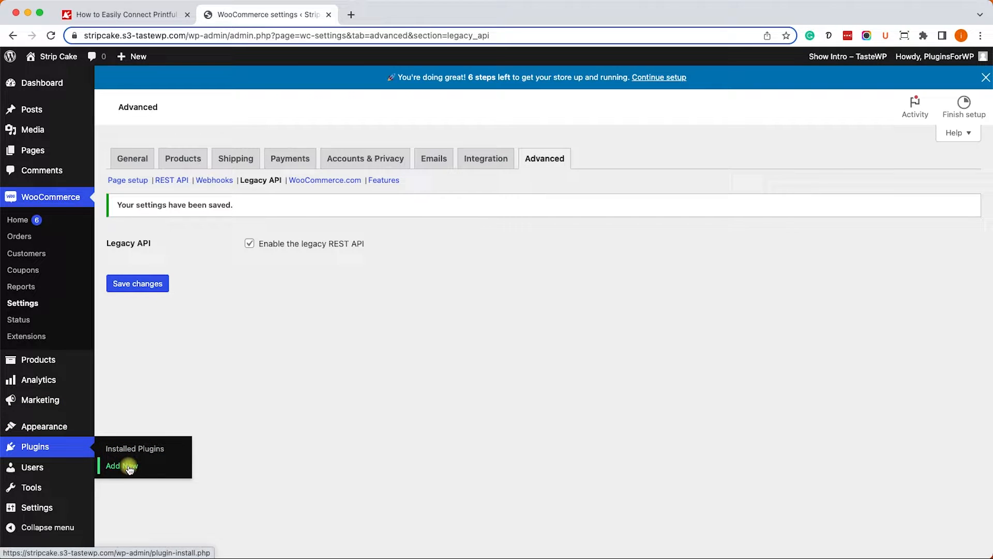
Search the plugin directory for 'printful' and install and activate Printful Integration for WooCommerce.
{"action": "left_click", "coordinate": [120, 466]}
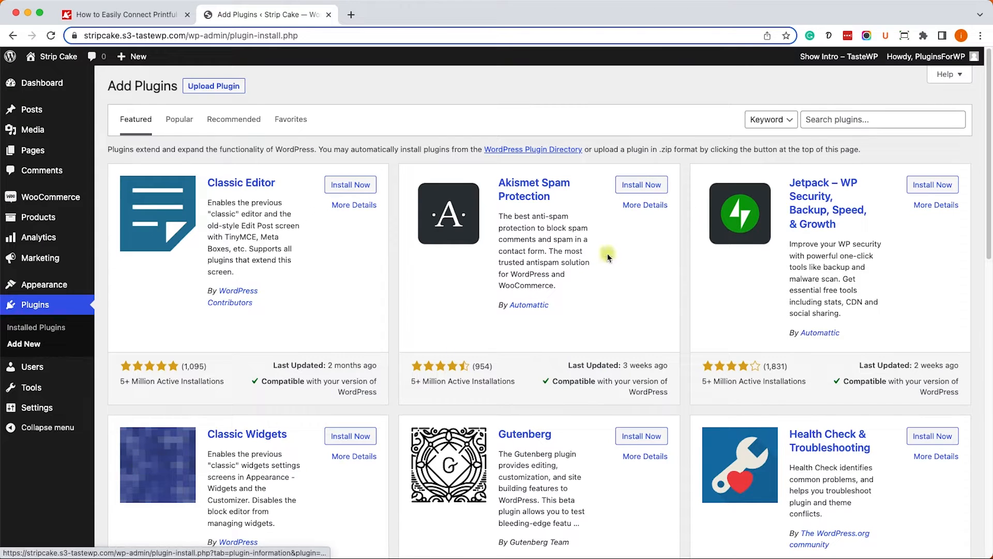
{"action": "left_click", "coordinate": [883, 119]}
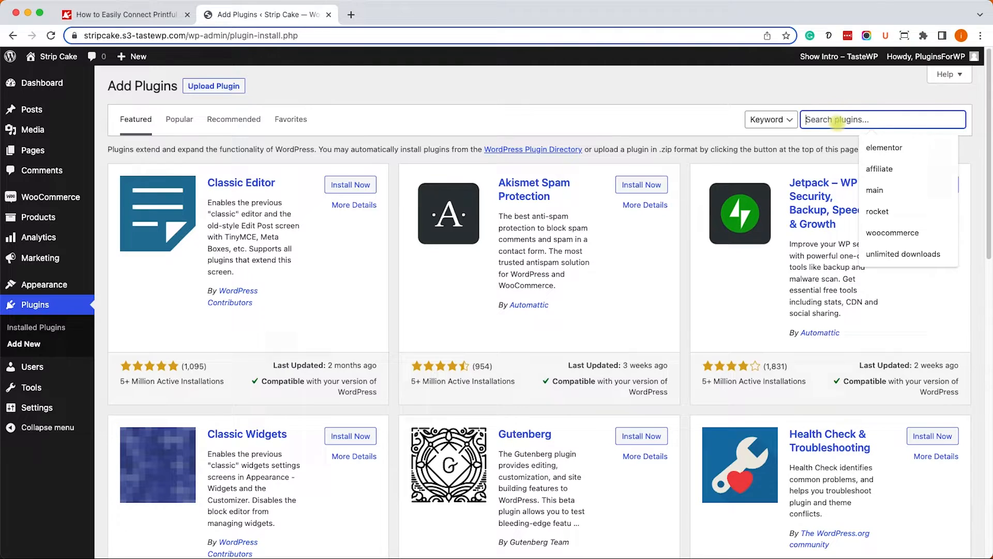
{"action": "type", "text": "printful"}
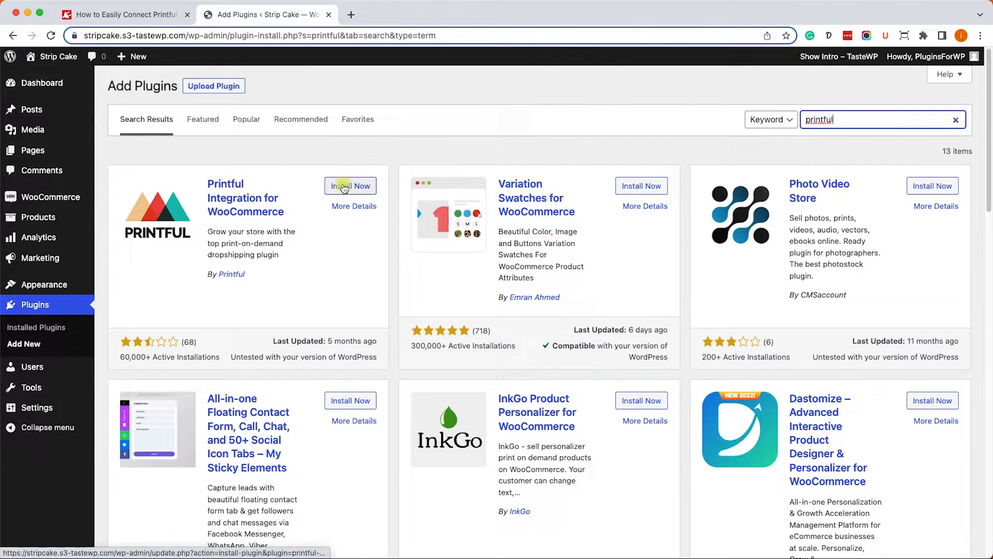
{"action": "left_click", "coordinate": [350, 185]}
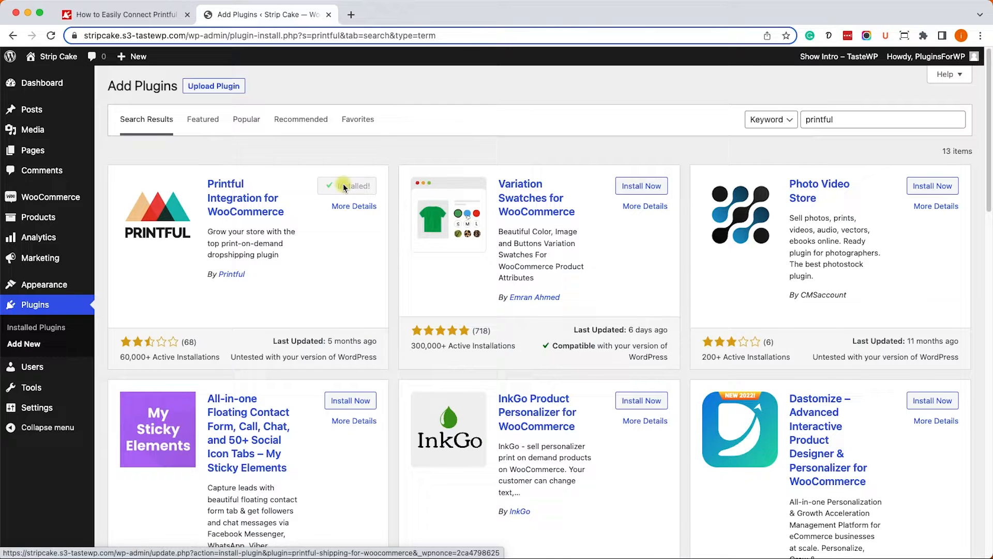
{"action": "left_click", "coordinate": [347, 186]}
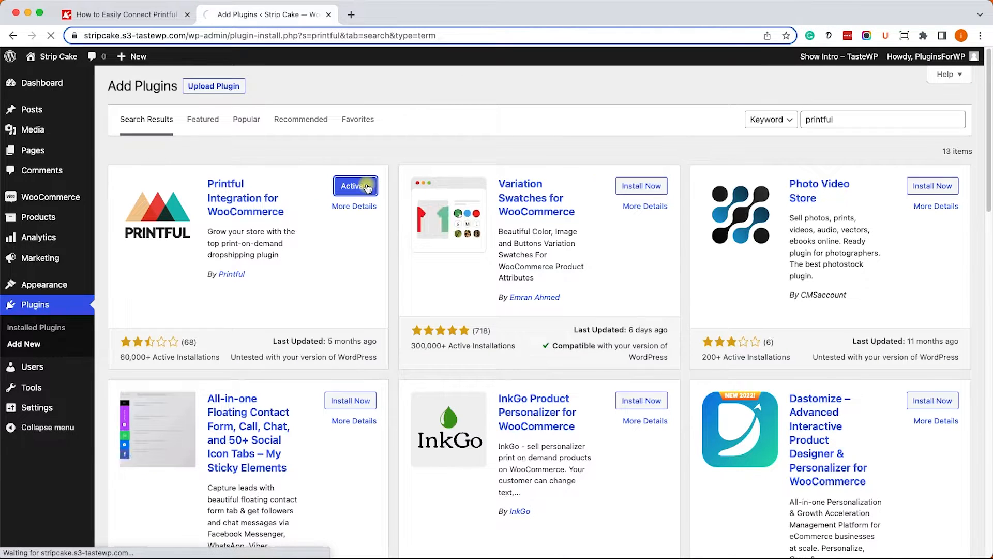
{"action": "left_click", "coordinate": [356, 185]}
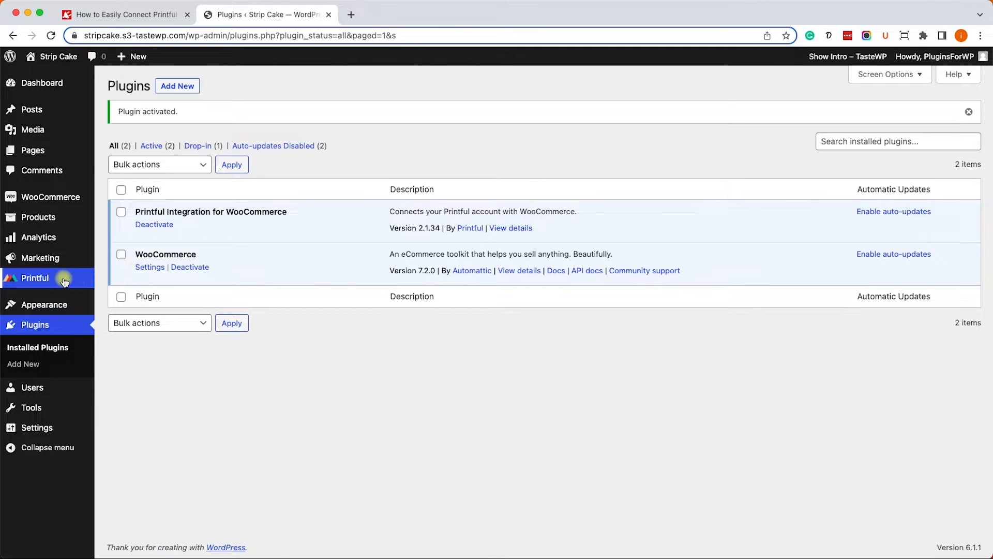
Start the Printful store connection and approve its read/write access in WooCommerce.
{"action": "left_click", "coordinate": [35, 278]}
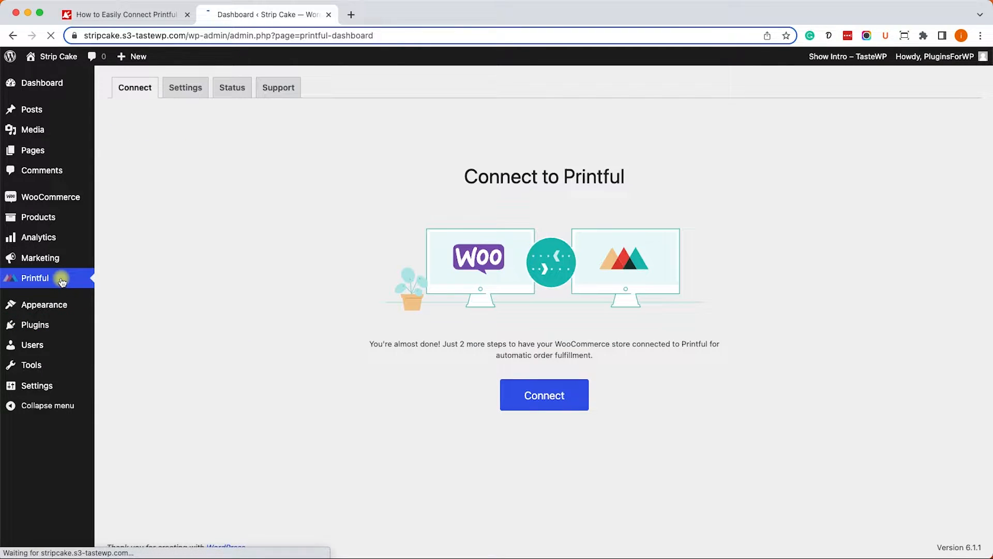
{"action": "left_click", "coordinate": [543, 395]}
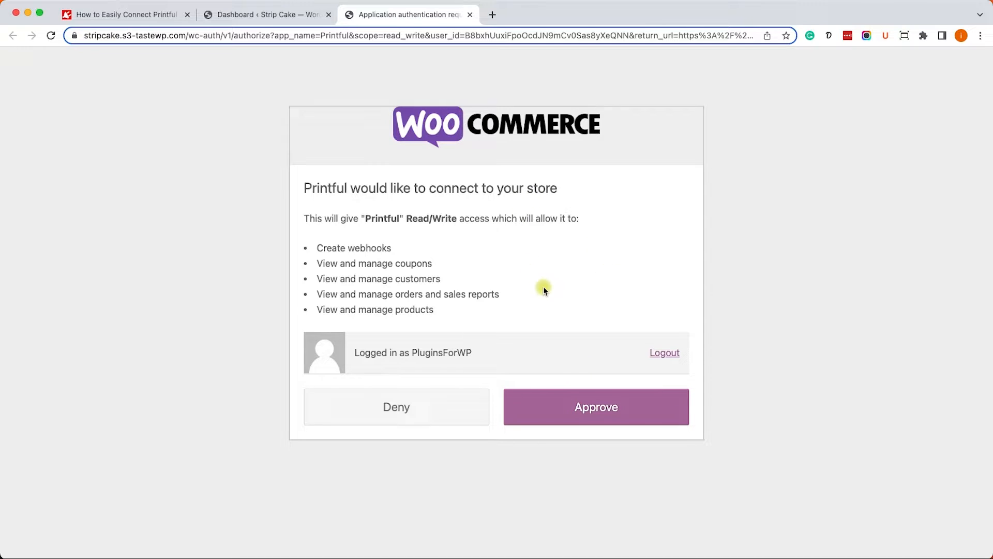
{"action": "left_click", "coordinate": [594, 406]}
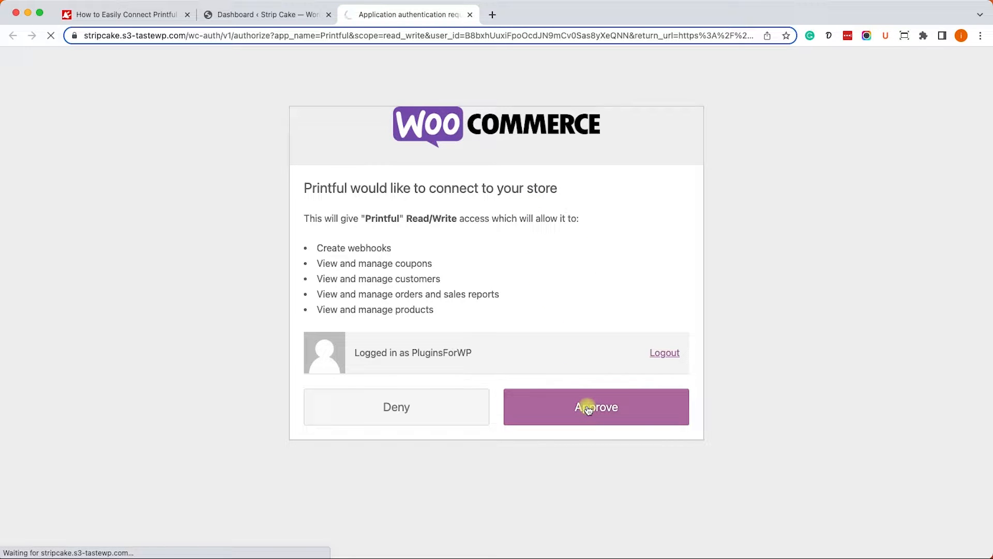
{"action": "left_click", "coordinate": [595, 407]}
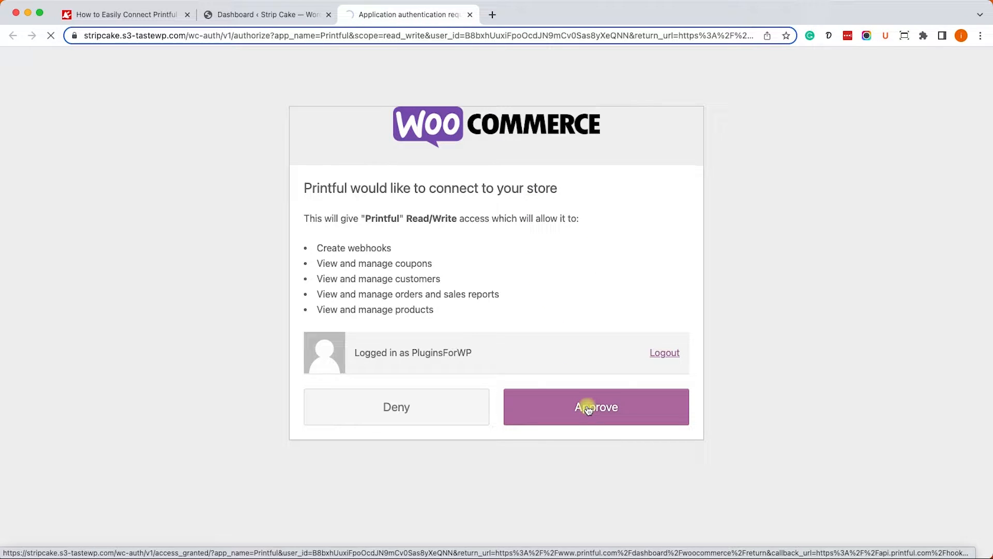
{"action": "left_click", "coordinate": [595, 406]}
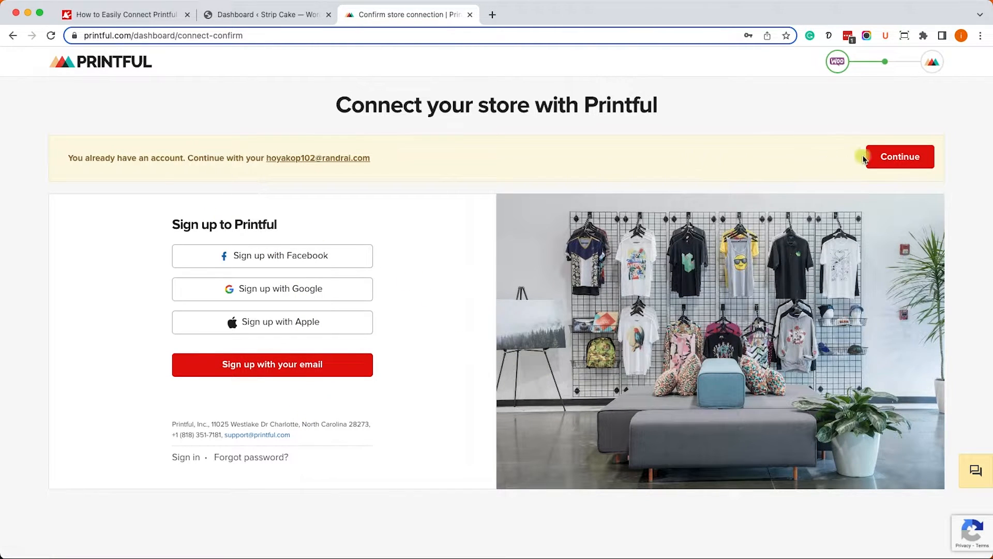
Confirm connecting the Strip Cake store to the existing Printful account and let it sync.
{"action": "left_click", "coordinate": [899, 156]}
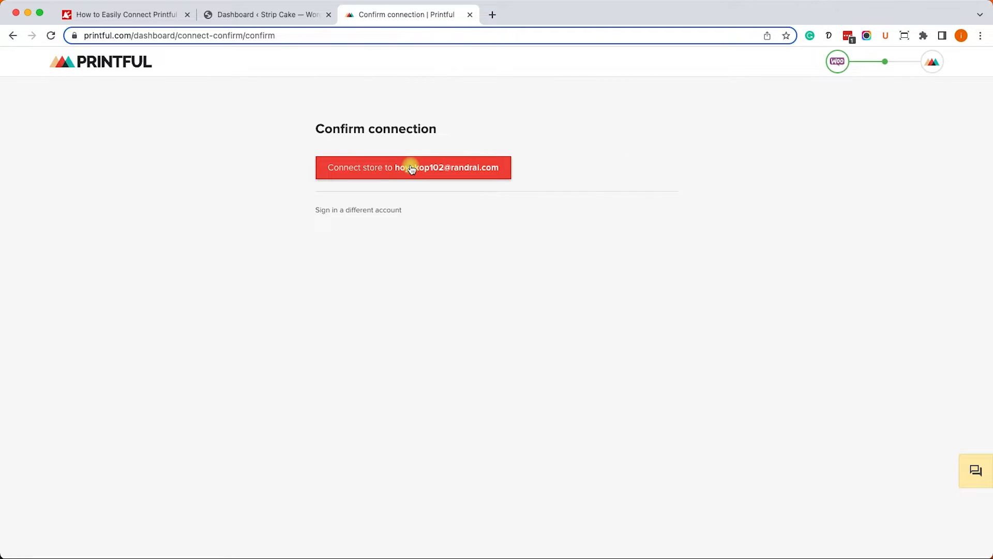
{"action": "left_click", "coordinate": [412, 167]}
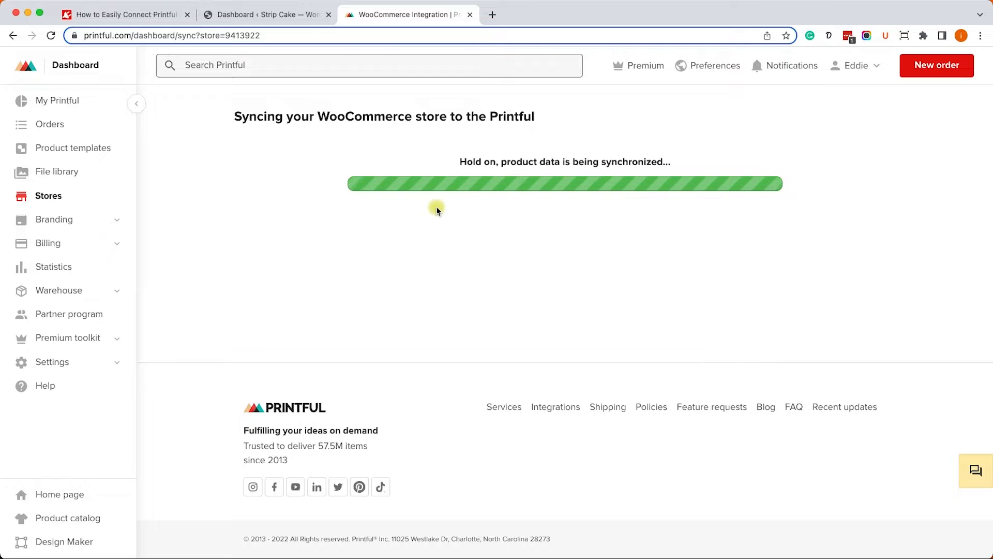
{"action": "left_click", "coordinate": [328, 14]}
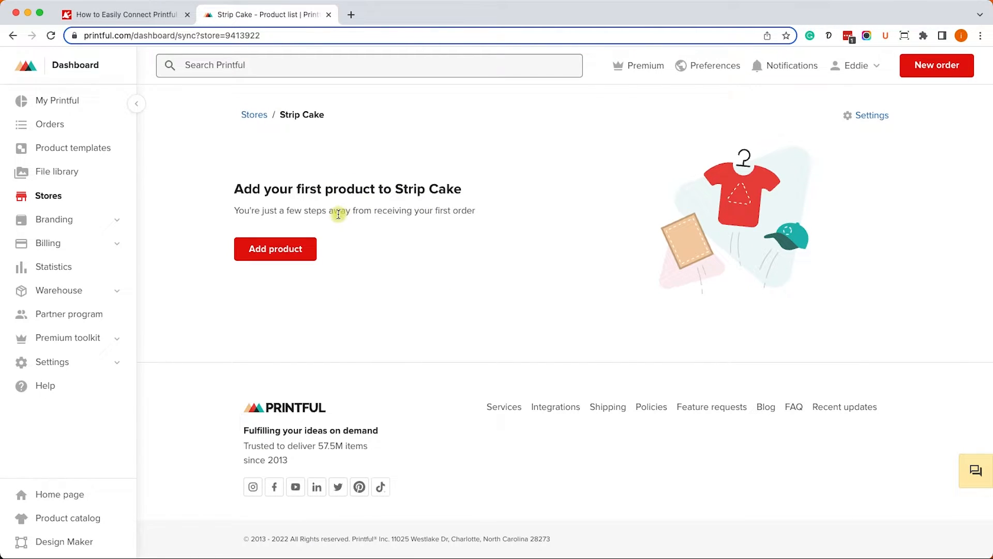
{"action": "mouse_move", "coordinate": [290, 252]}
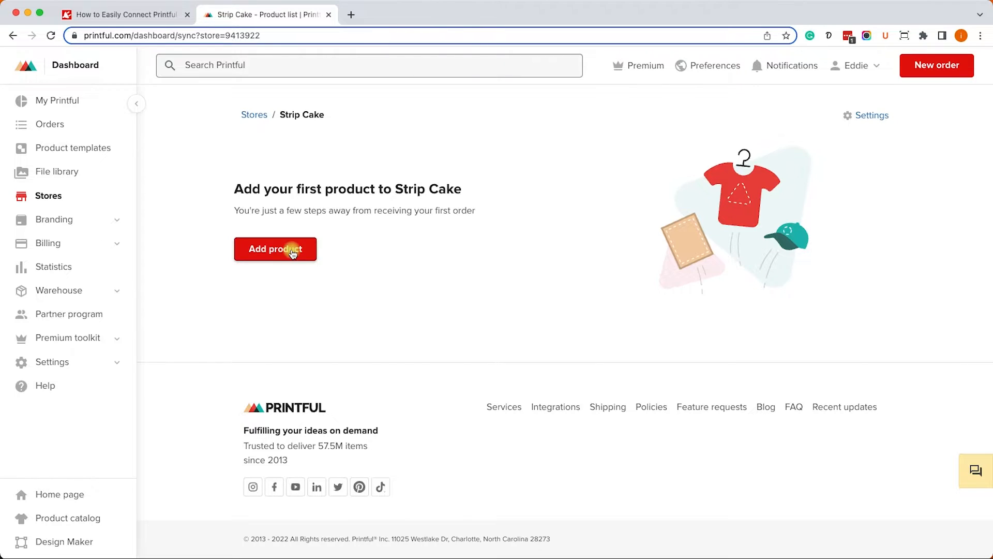
Add a first product and choose the Unisex Sueded Fleece Sweatshirt (Bella + Canvas 3345).
{"action": "left_click", "coordinate": [275, 248]}
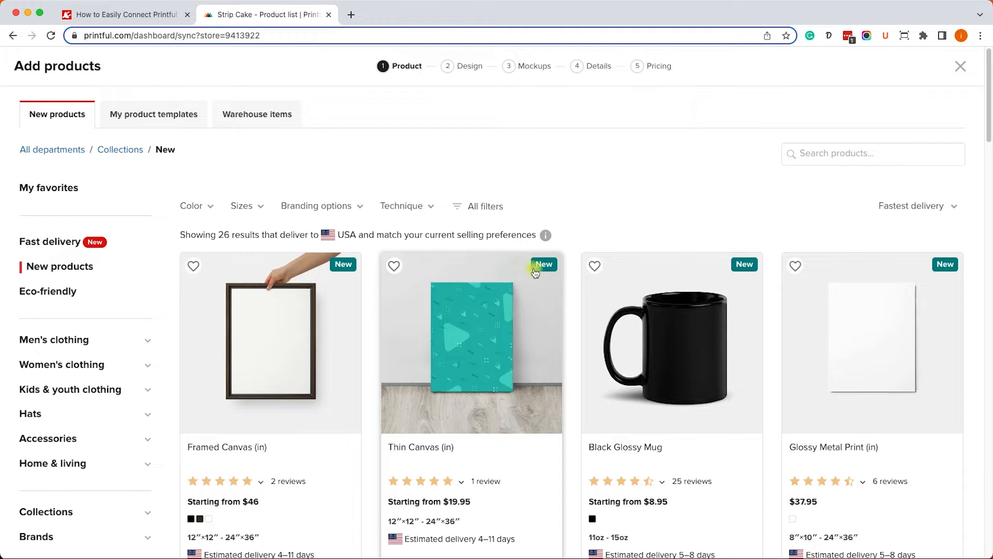
{"action": "scroll", "scroll_direction": "down", "scroll_amount": 3}
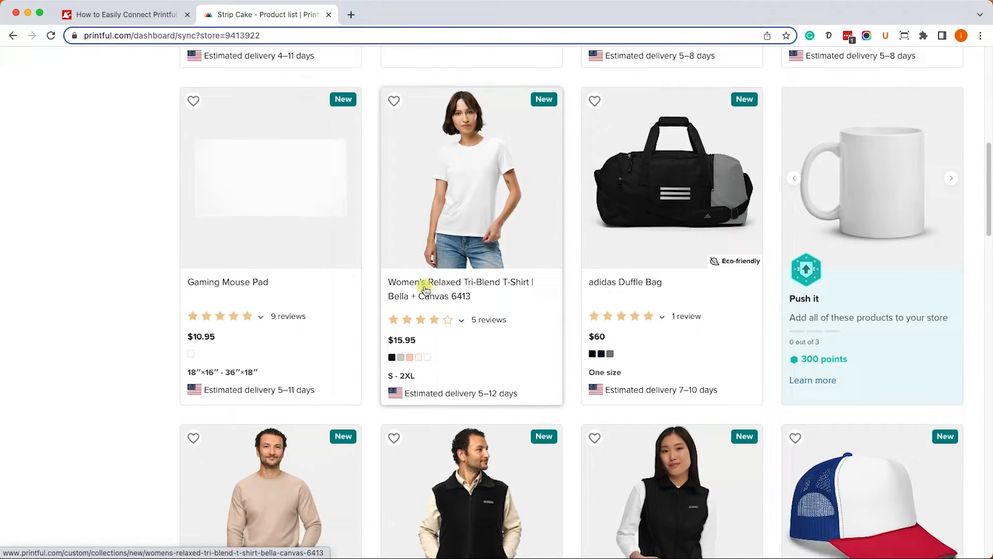
{"action": "scroll", "scroll_direction": "down", "scroll_amount": 3}
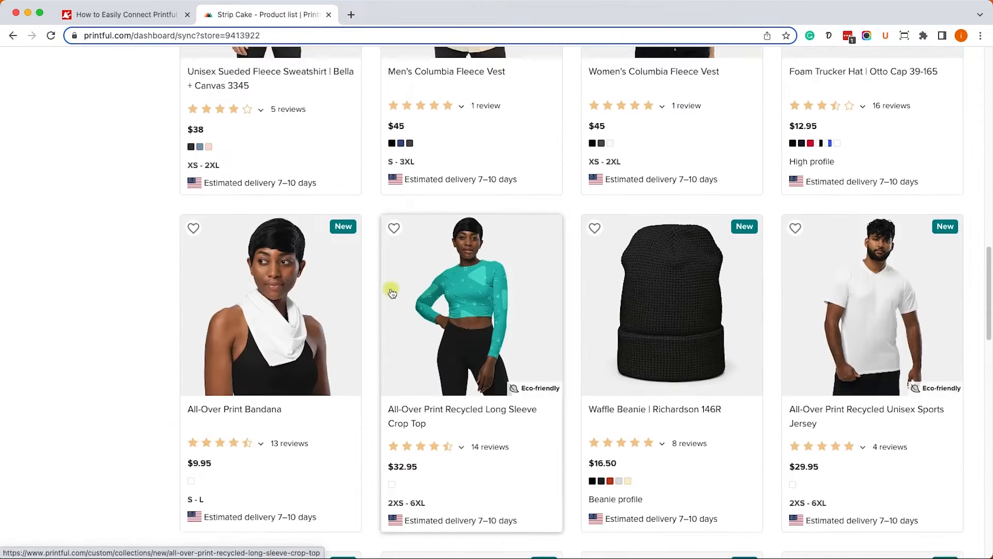
{"action": "scroll", "scroll_direction": "down", "scroll_amount": 3}
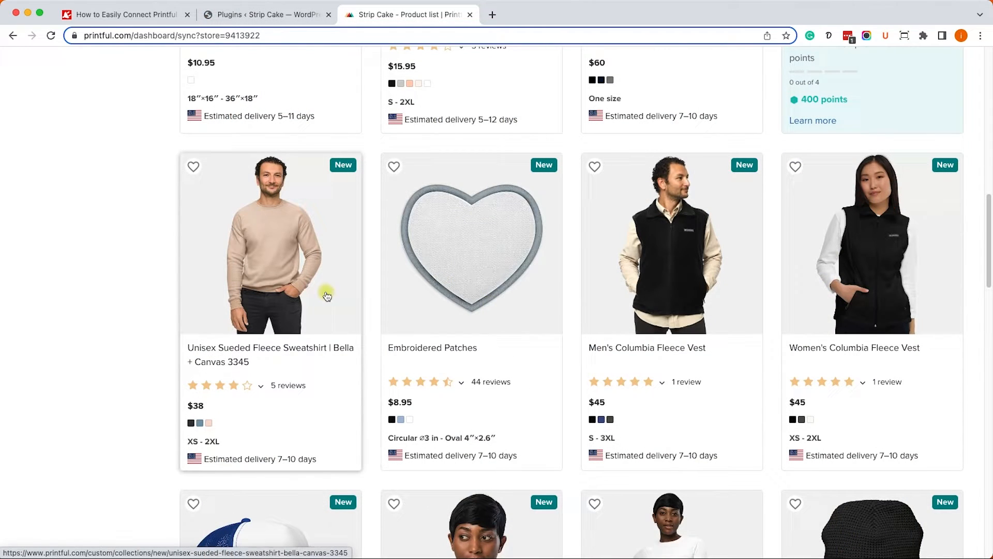
{"action": "left_click", "coordinate": [270, 244]}
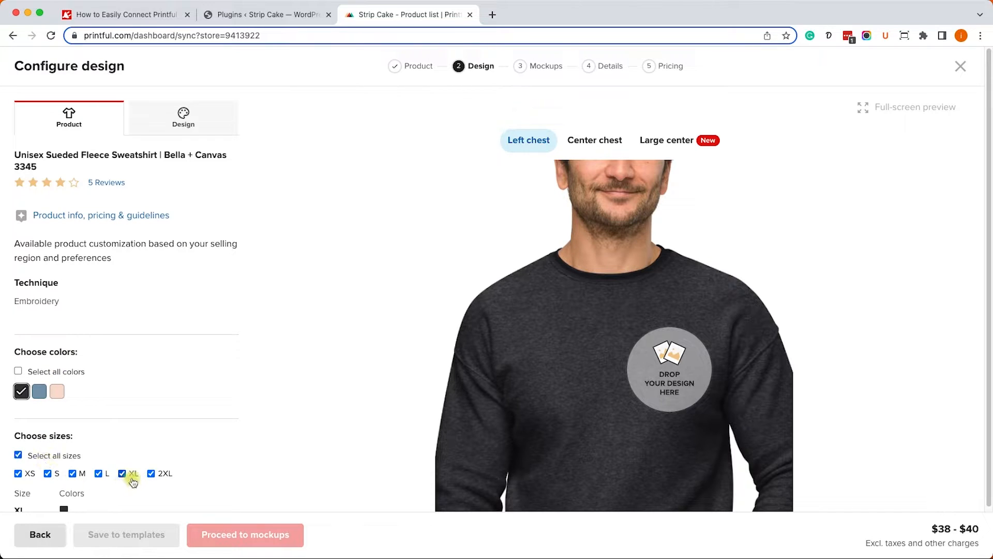
Select all colours and place the red plug logo from the file library as left-chest embroidery.
{"action": "left_click", "coordinate": [17, 371]}
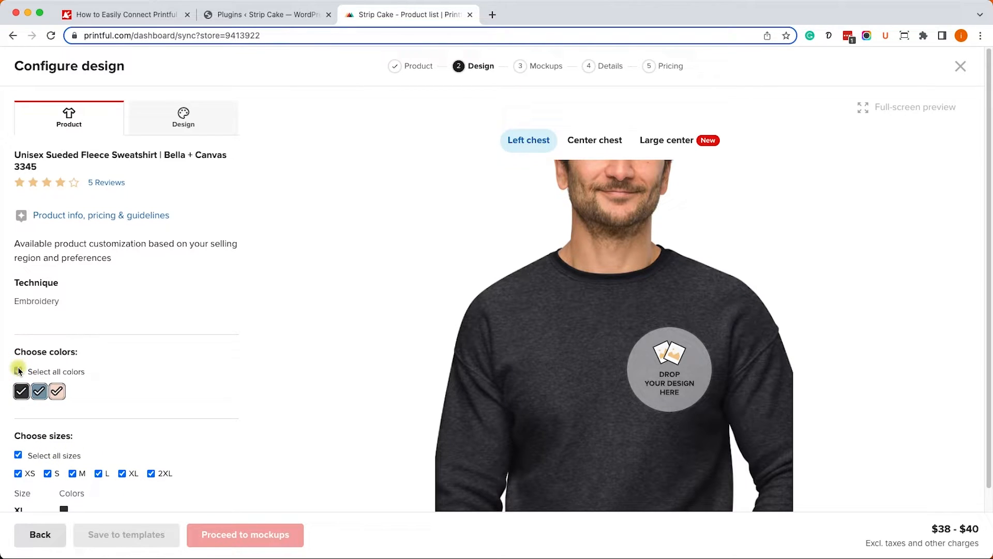
{"action": "scroll", "scroll_direction": "down", "scroll_amount": 3}
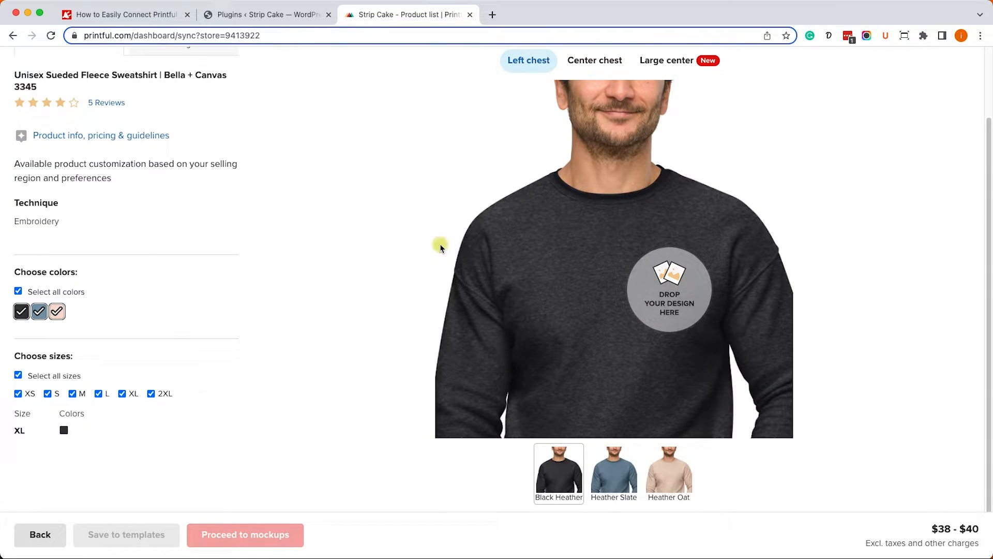
{"action": "mouse_move", "coordinate": [669, 292]}
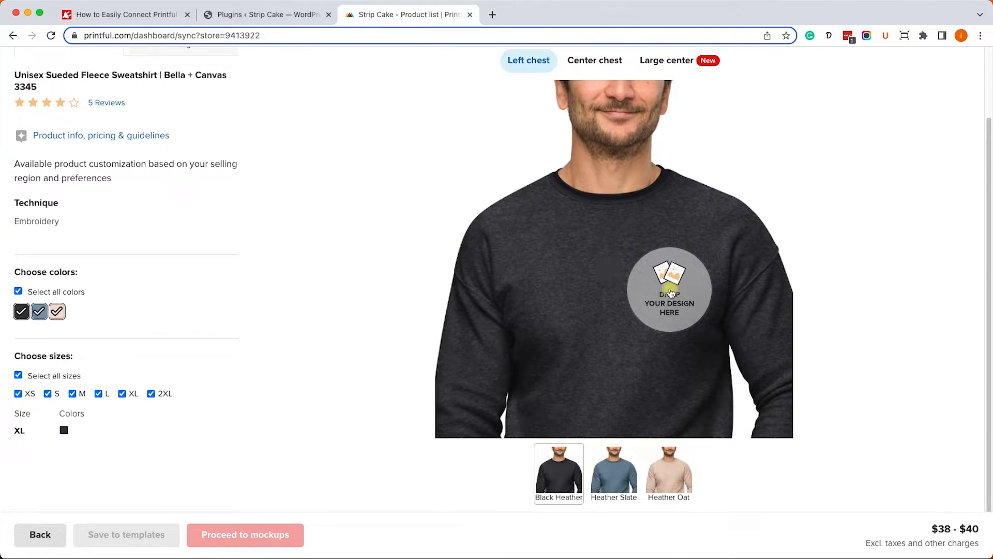
{"action": "left_click", "coordinate": [669, 290]}
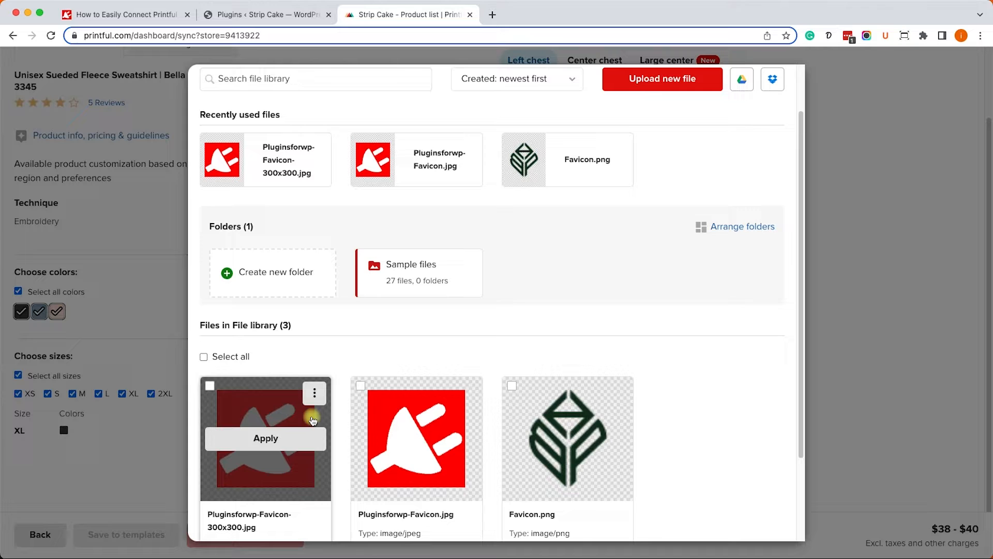
{"action": "left_click", "coordinate": [266, 438]}
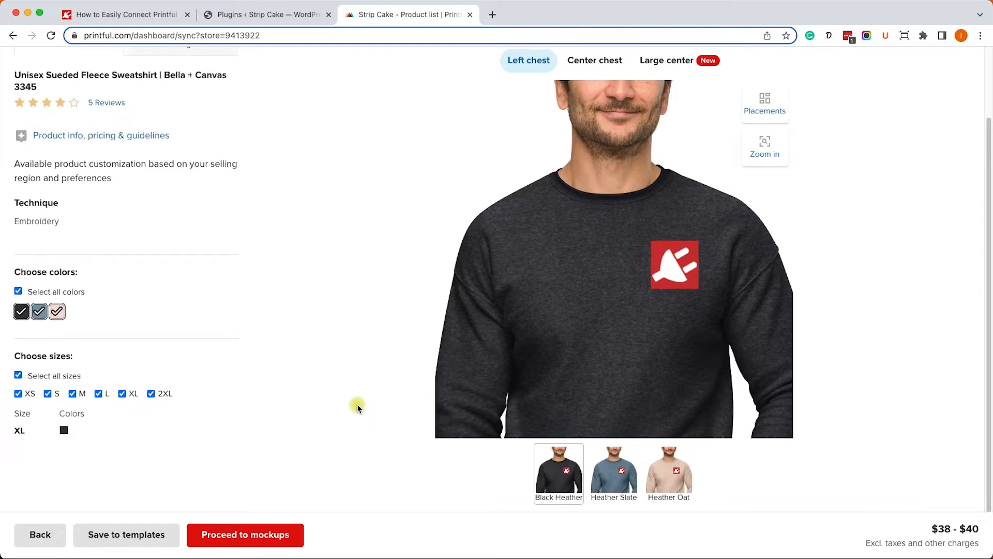
{"action": "left_click", "coordinate": [674, 265]}
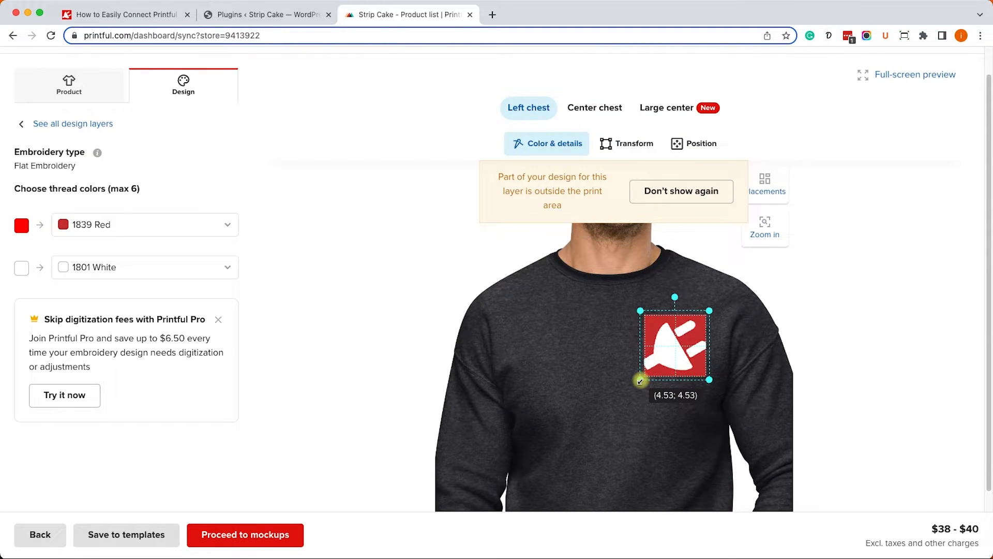
{"action": "left_click", "coordinate": [680, 190]}
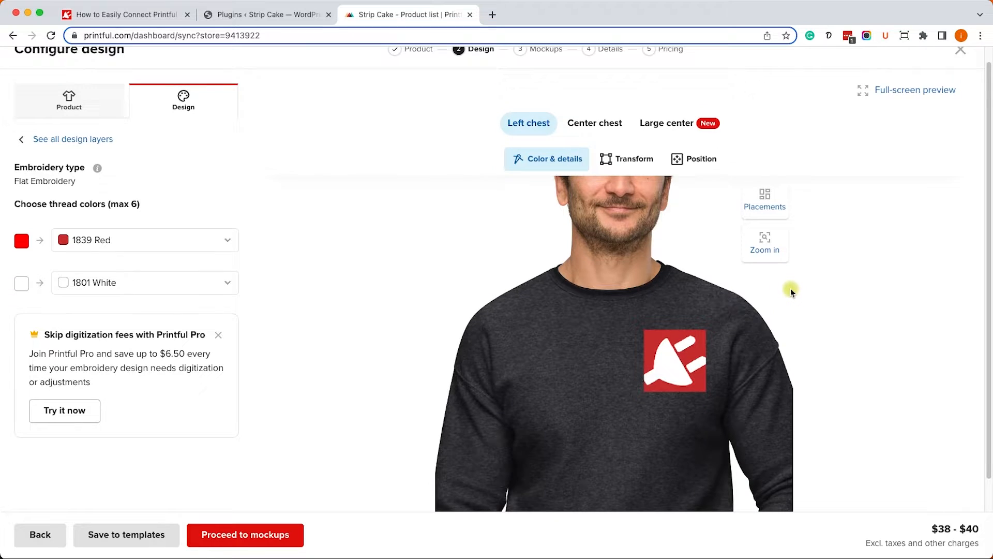
{"action": "mouse_move", "coordinate": [336, 205]}
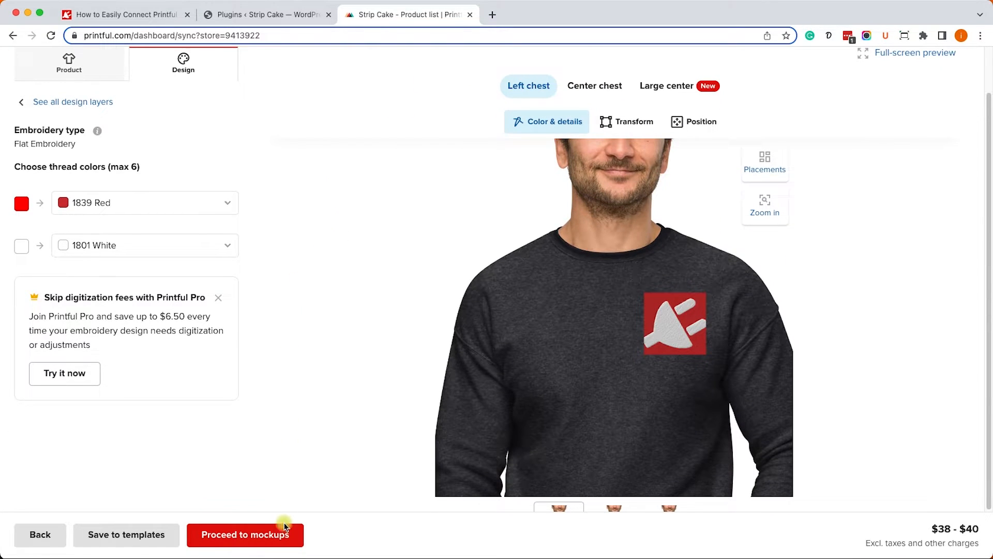
Proceed to the mockup previews of the sweatshirt with the embroidered logo.
{"action": "left_click", "coordinate": [245, 534]}
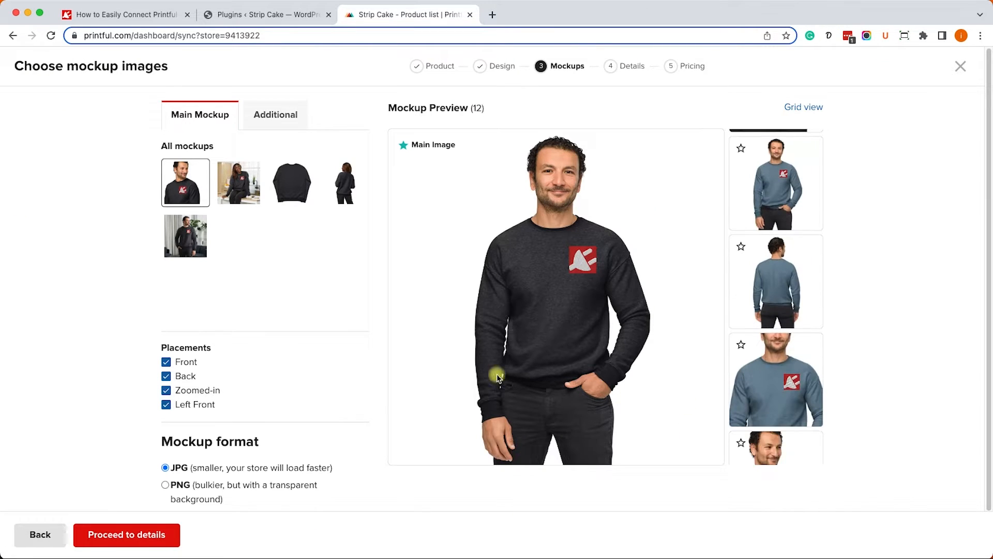
{"action": "scroll", "scroll_direction": "down", "scroll_amount": 3}
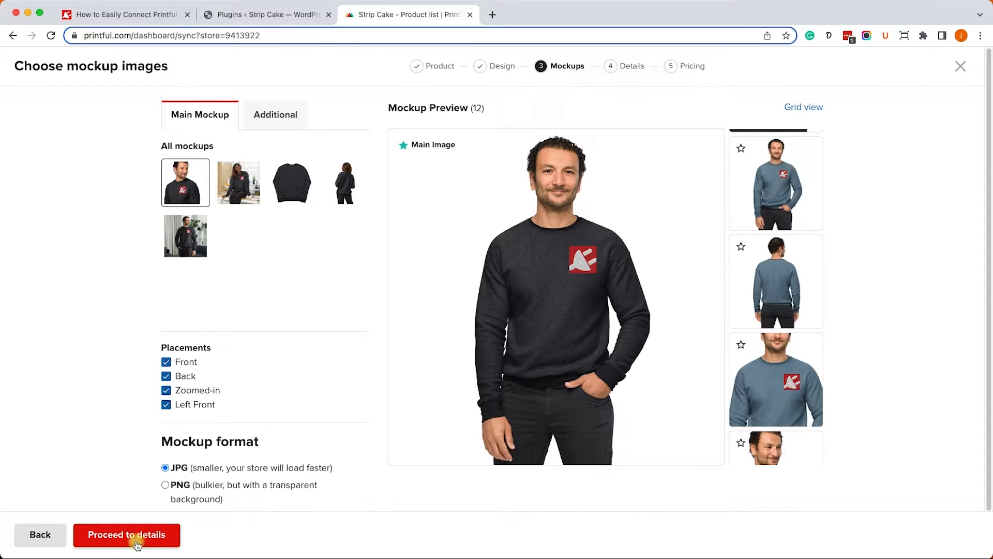
{"action": "left_click", "coordinate": [126, 534]}
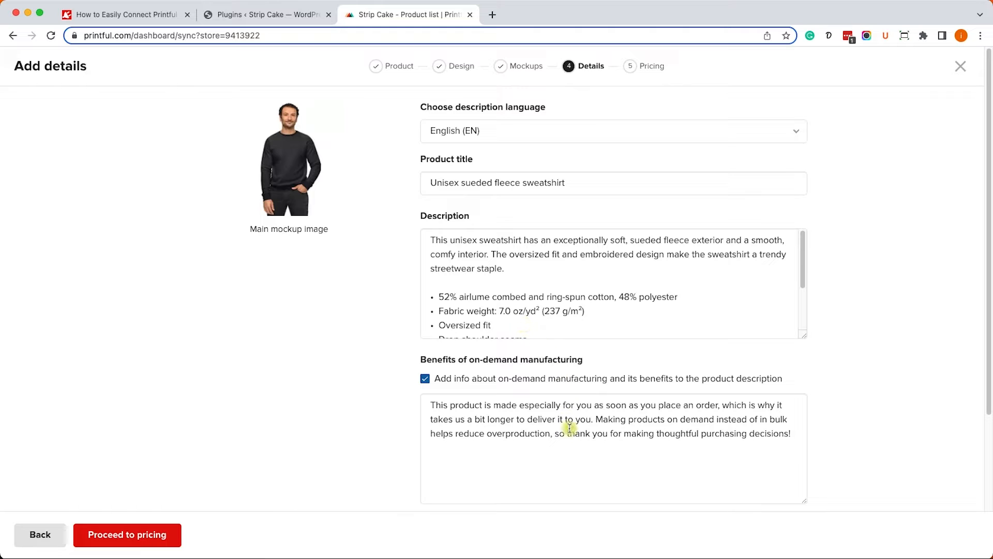
{"action": "mouse_move", "coordinate": [583, 370]}
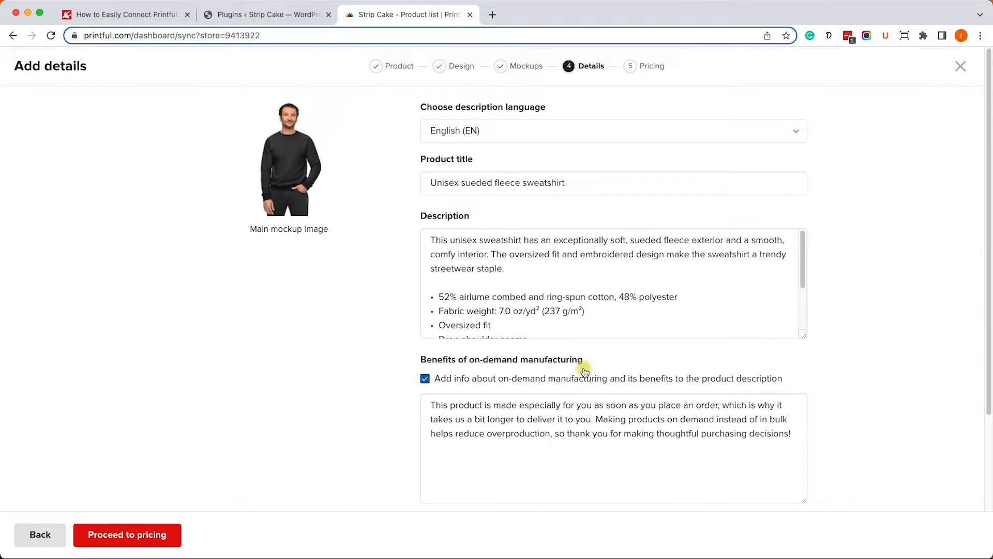
{"action": "mouse_move", "coordinate": [567, 418]}
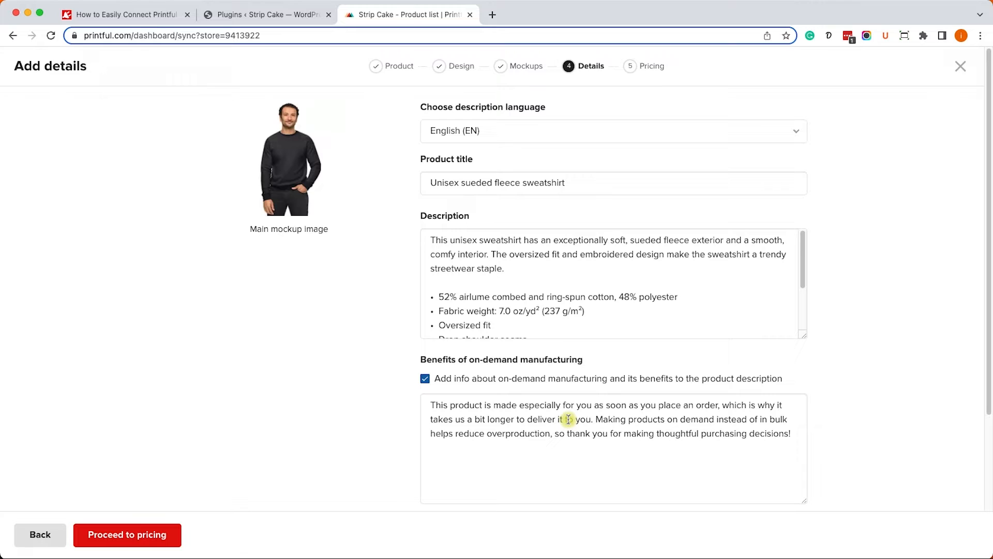
{"action": "mouse_move", "coordinate": [563, 415]}
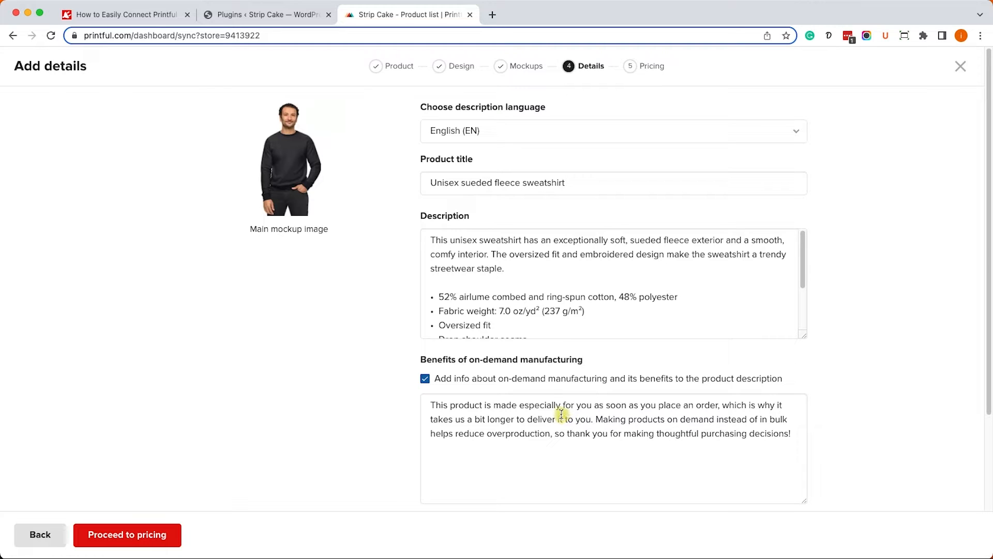
{"action": "scroll", "scroll_direction": "down", "scroll_amount": 3}
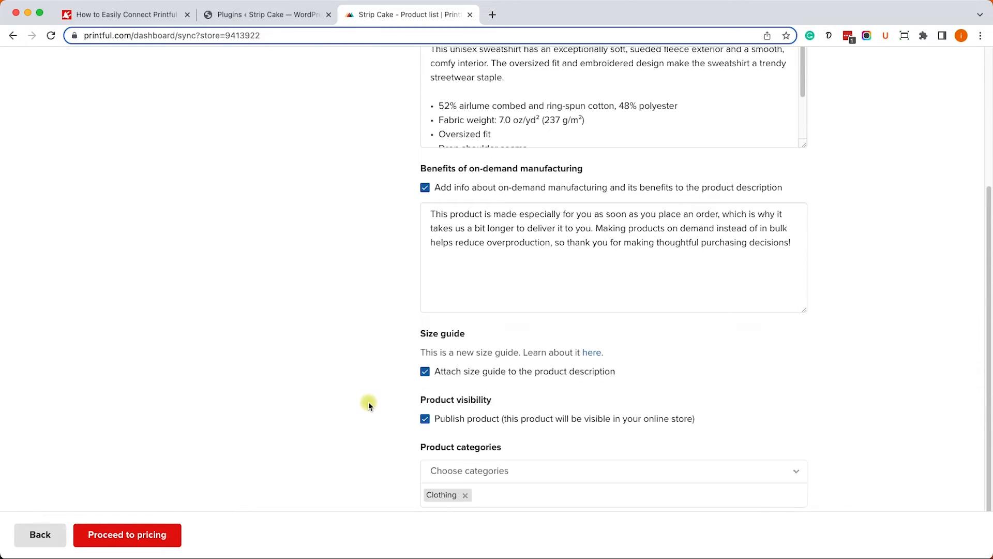
{"action": "scroll", "scroll_direction": "down", "scroll_amount": 3}
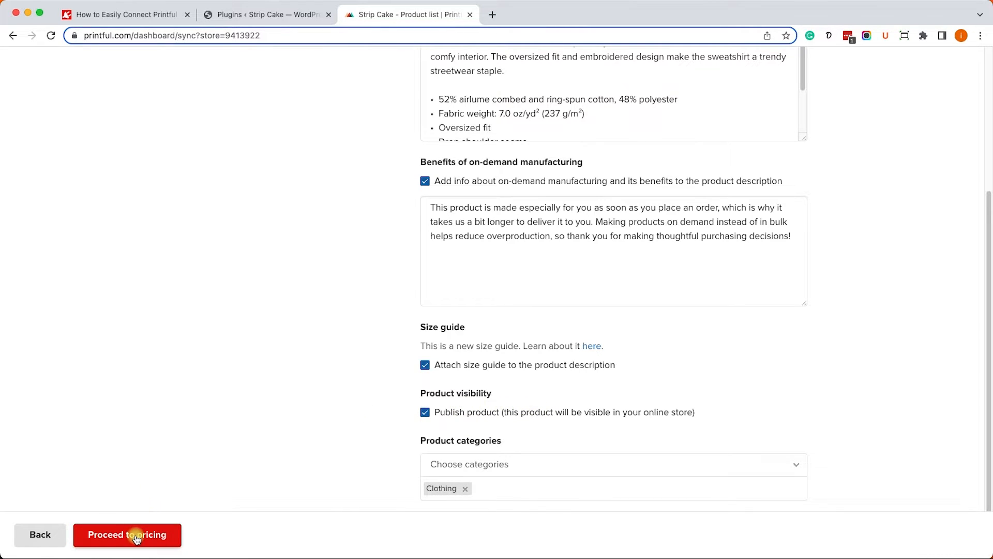
Proceed to pricing and set a $10 revenue for all sizes, giving $48 retail ($50 for 2XL).
{"action": "left_click", "coordinate": [127, 534]}
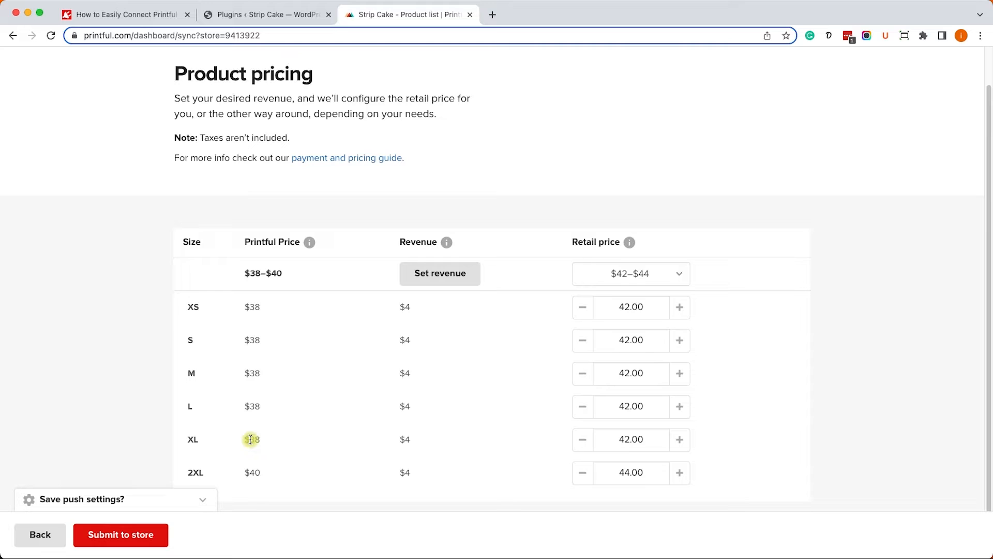
{"action": "mouse_move", "coordinate": [423, 361]}
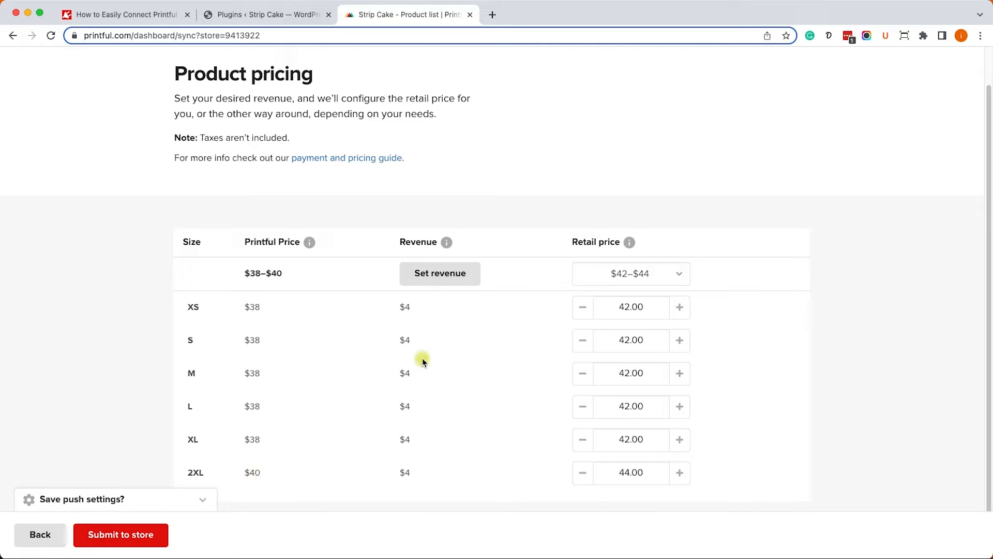
{"action": "mouse_move", "coordinate": [416, 323]}
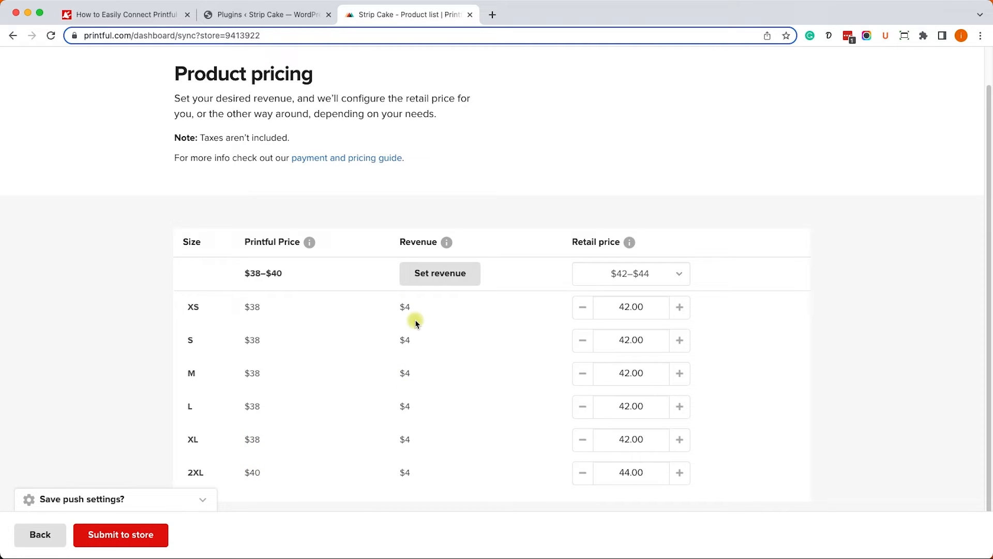
{"action": "mouse_move", "coordinate": [412, 462]}
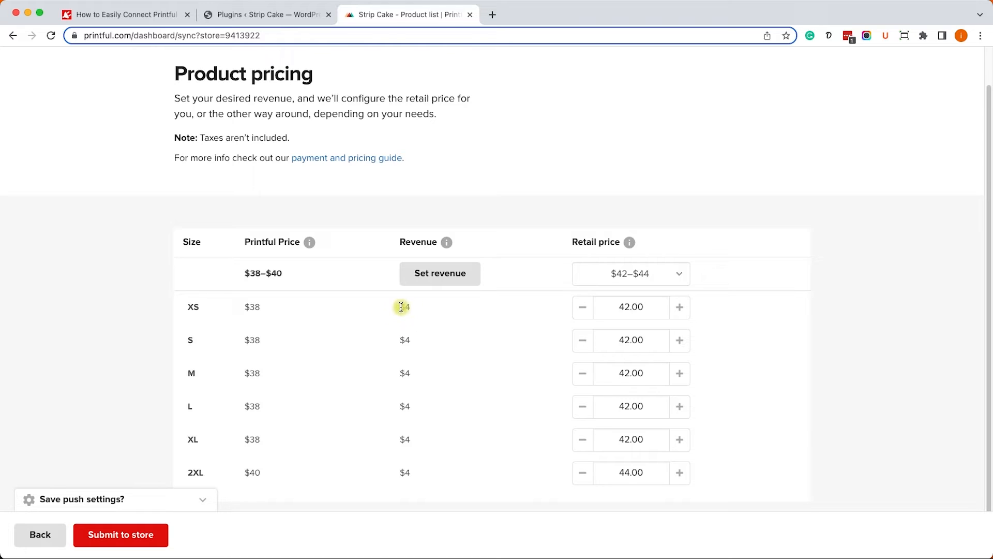
{"action": "left_click", "coordinate": [440, 274]}
{"action": "type", "text": "10"}
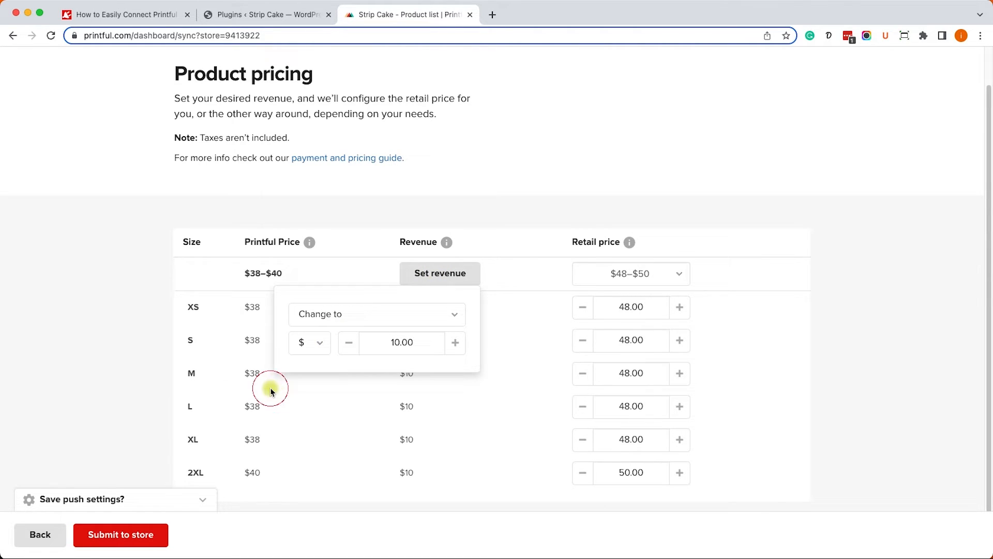
{"action": "left_click", "coordinate": [455, 342]}
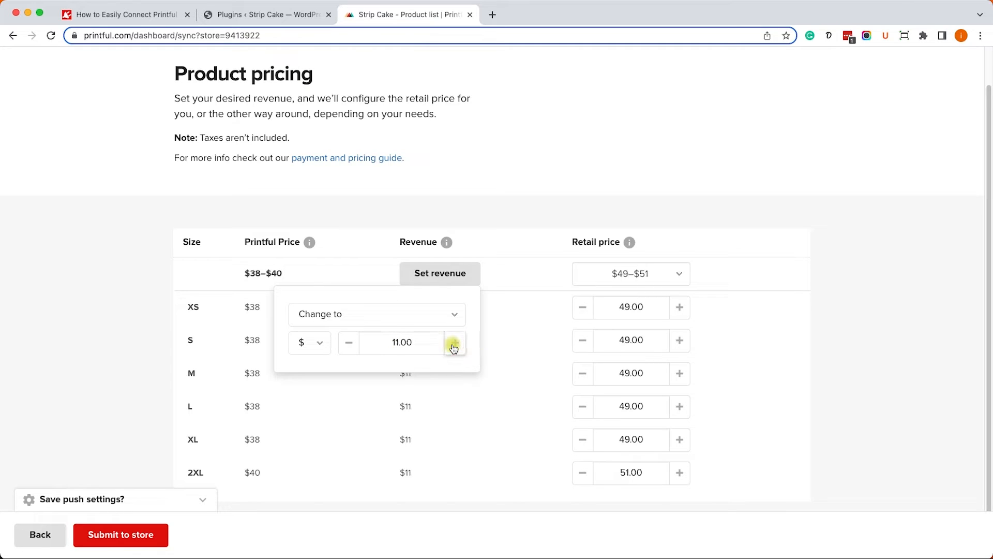
{"action": "left_click", "coordinate": [348, 342]}
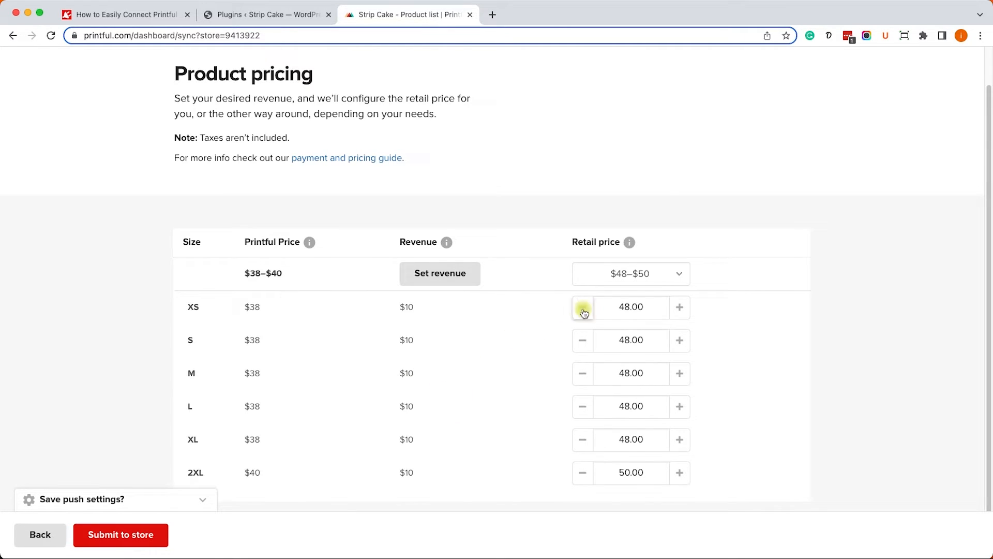
{"action": "mouse_move", "coordinate": [602, 496]}
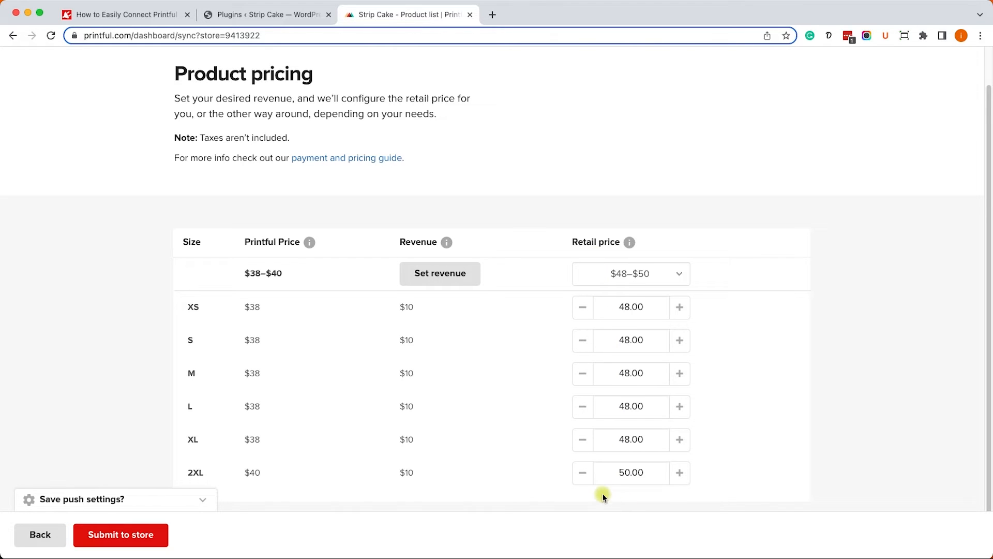
{"action": "mouse_move", "coordinate": [439, 318]}
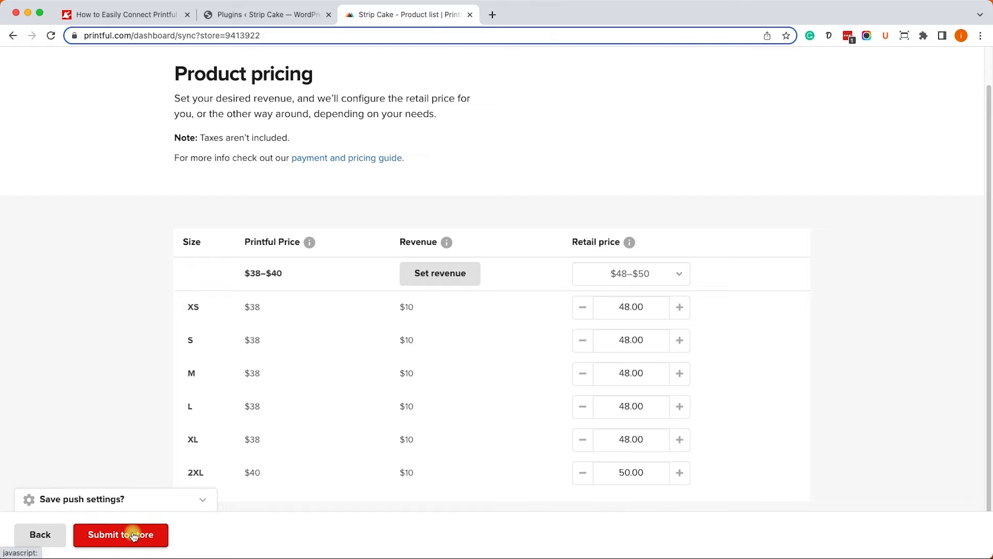
Submit the priced sweatshirt to the Strip Cake store and review the synced product list.
{"action": "left_click", "coordinate": [120, 534]}
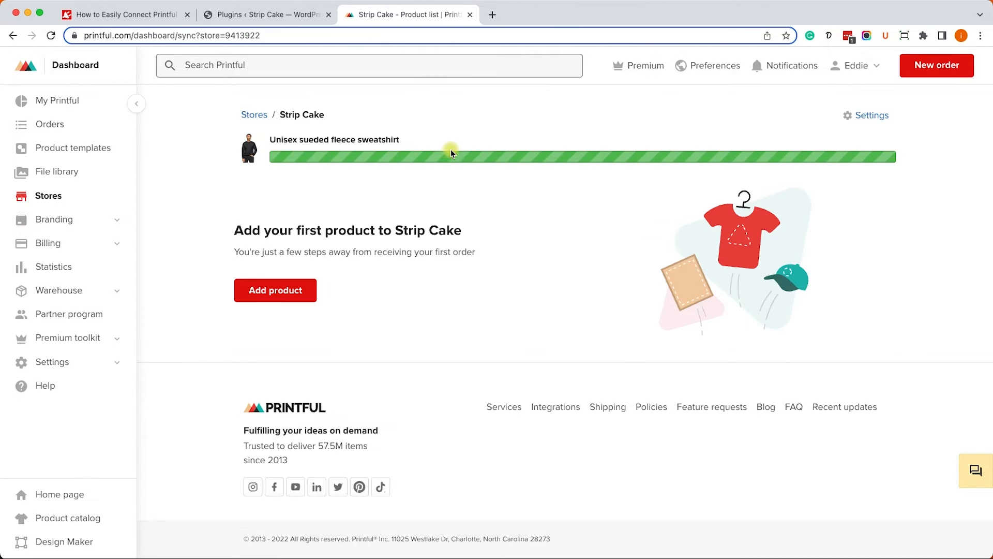
{"action": "left_click", "coordinate": [488, 149]}
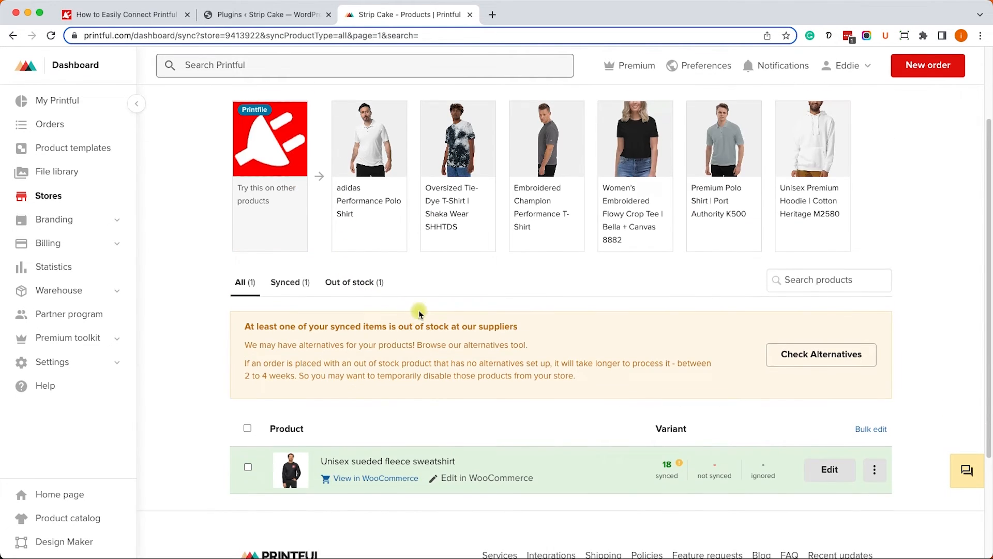
{"action": "scroll", "scroll_direction": "down", "scroll_amount": 3}
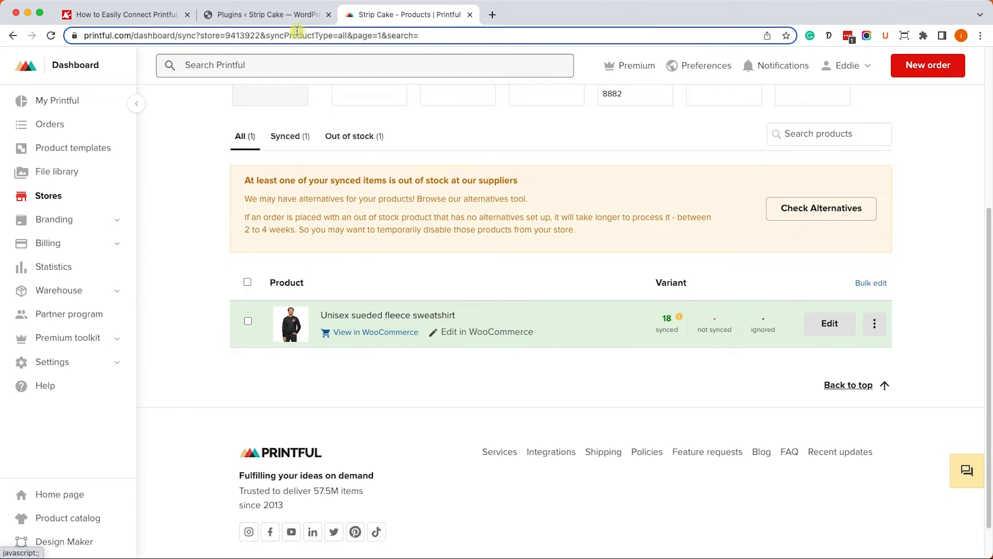
From All Products in WordPress admin, view the synced sweatshirt on the storefront.
{"action": "left_click", "coordinate": [266, 14]}
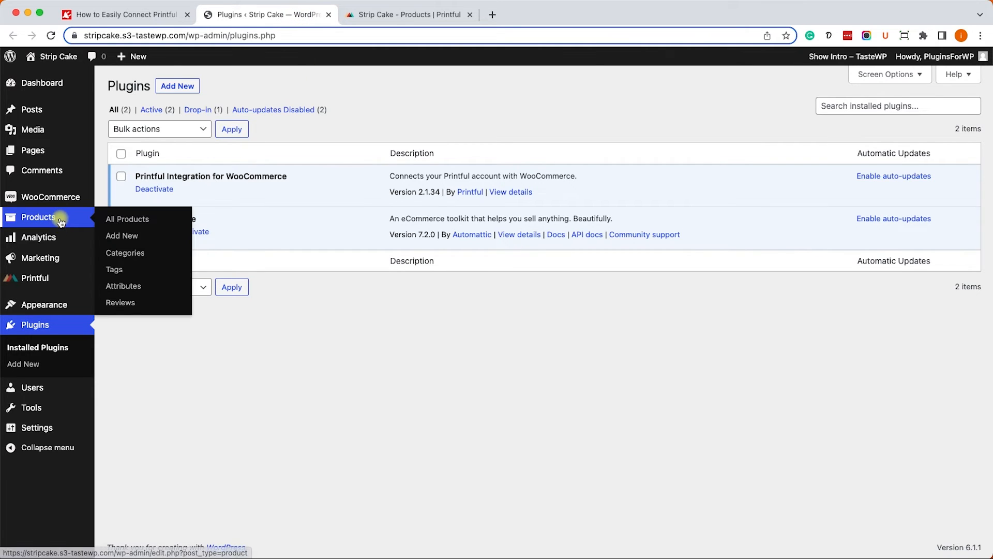
{"action": "left_click", "coordinate": [127, 219]}
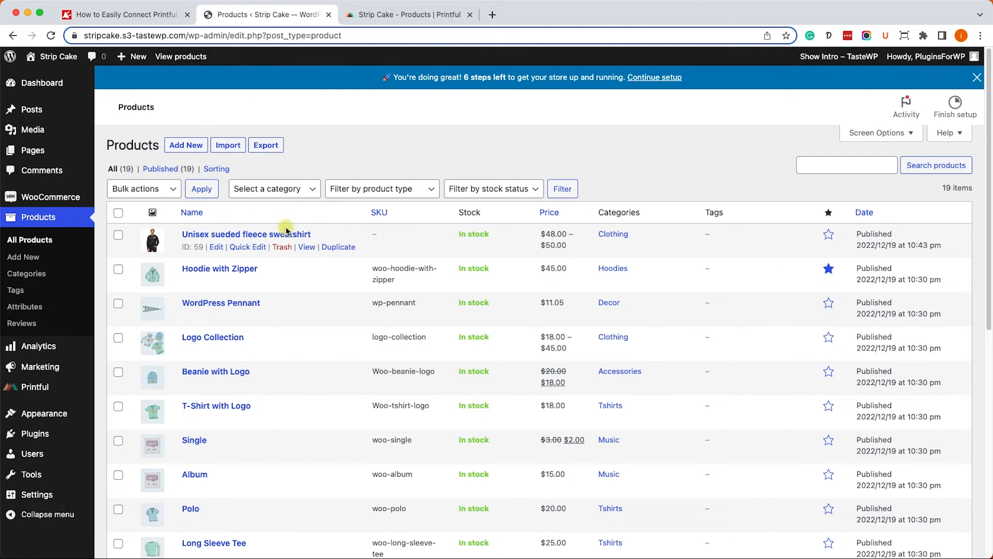
{"action": "left_click", "coordinate": [306, 247]}
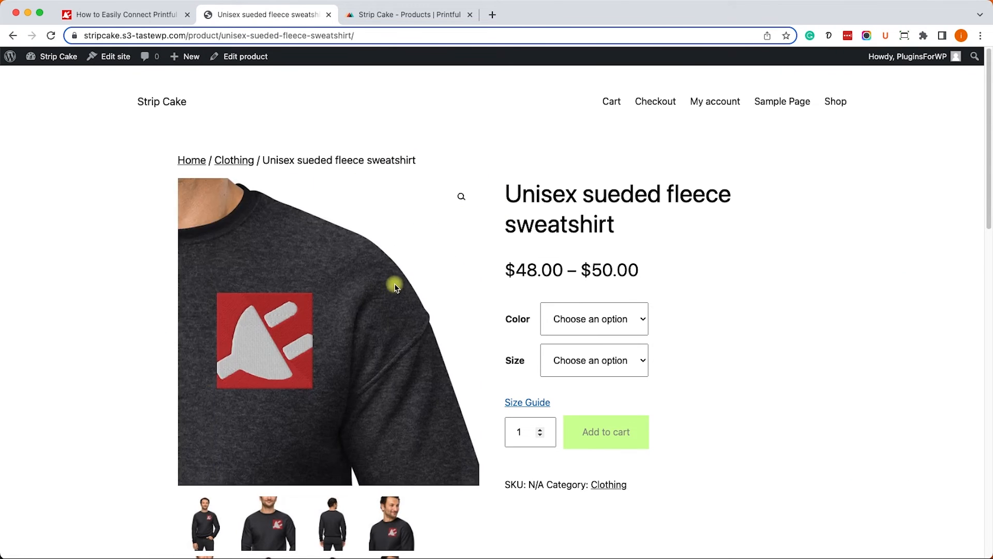
Choose the Heather Oat colour in size M and add the $48.00 sweatshirt to the cart.
{"action": "scroll", "scroll_direction": "down", "scroll_amount": 3}
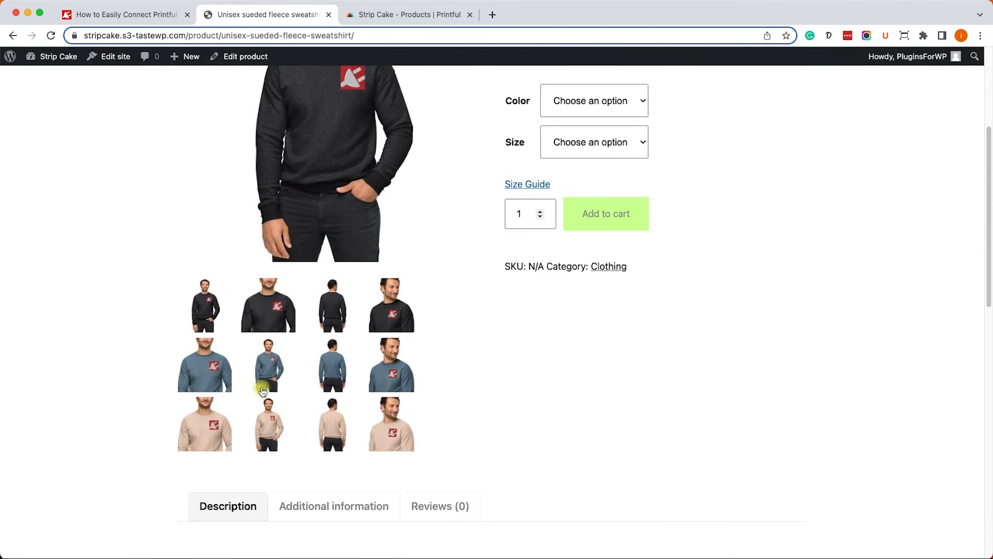
{"action": "scroll", "scroll_direction": "down", "scroll_amount": 3}
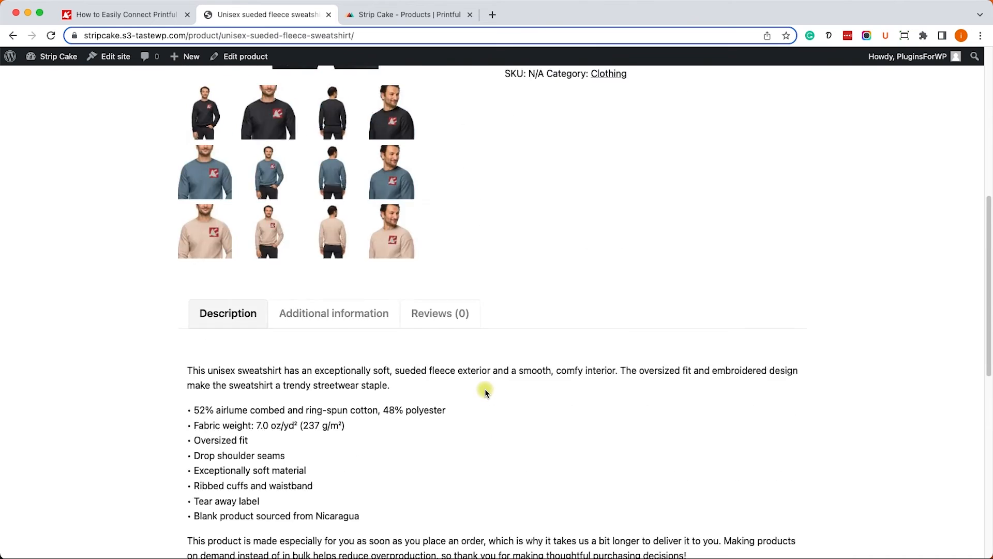
{"action": "left_click", "coordinate": [593, 258]}
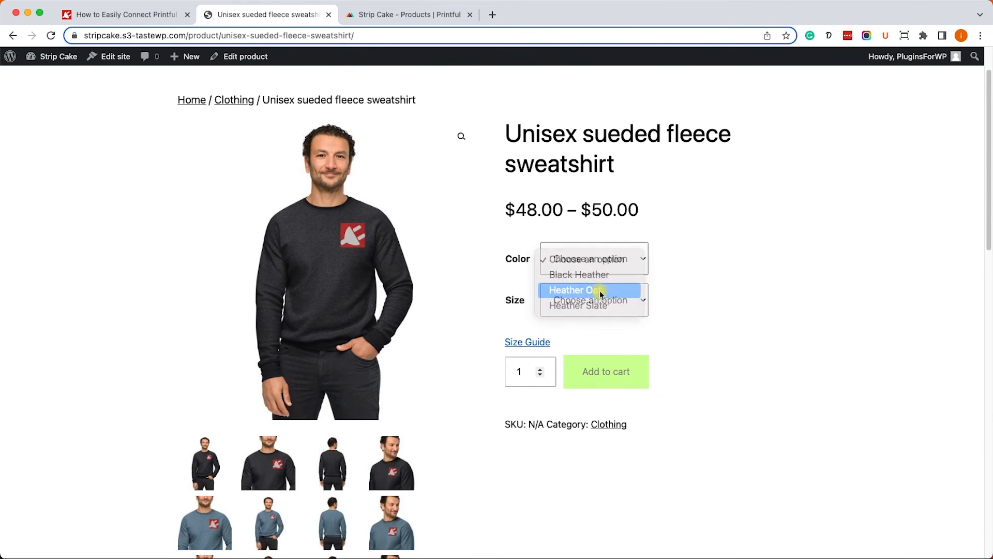
{"action": "left_click", "coordinate": [573, 290]}
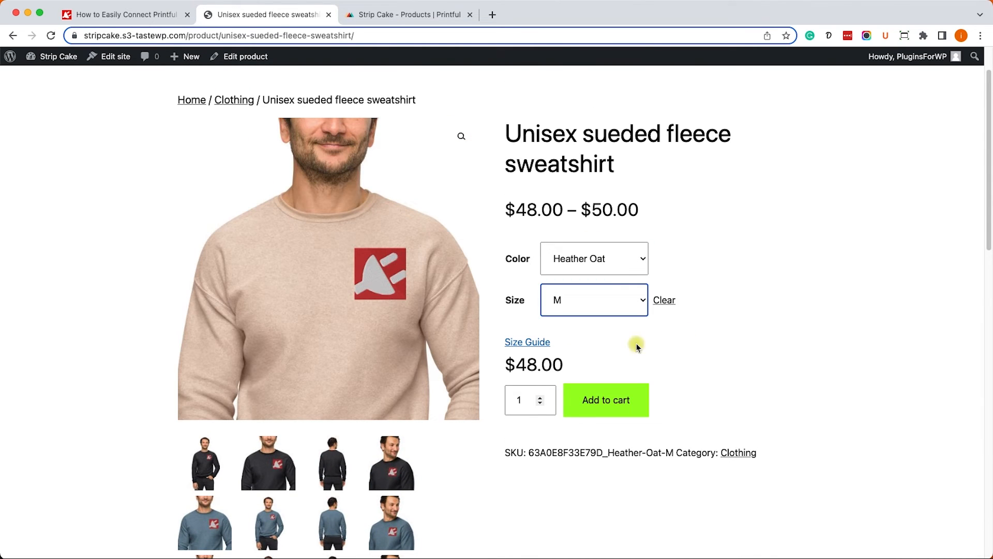
{"action": "left_click", "coordinate": [605, 400]}
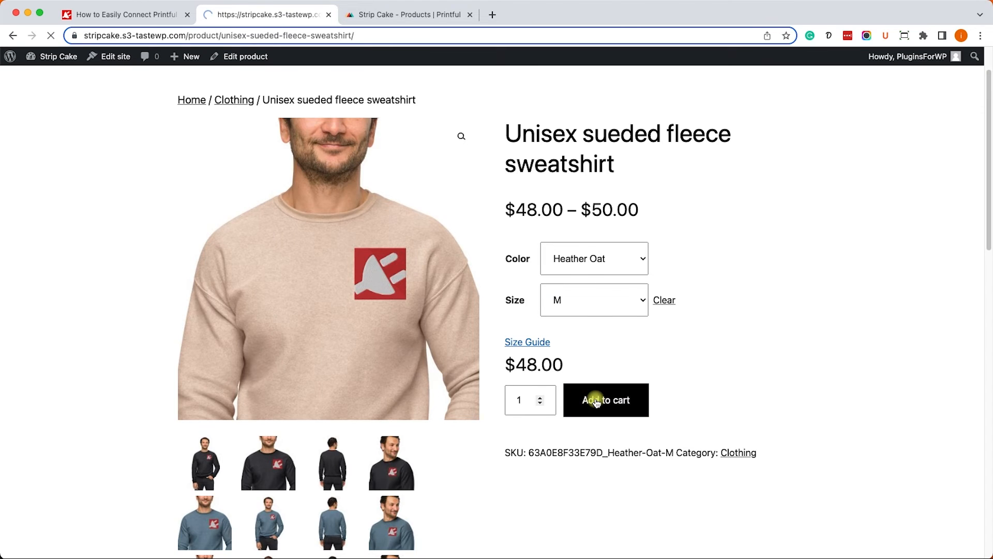
{"action": "left_click", "coordinate": [605, 400]}
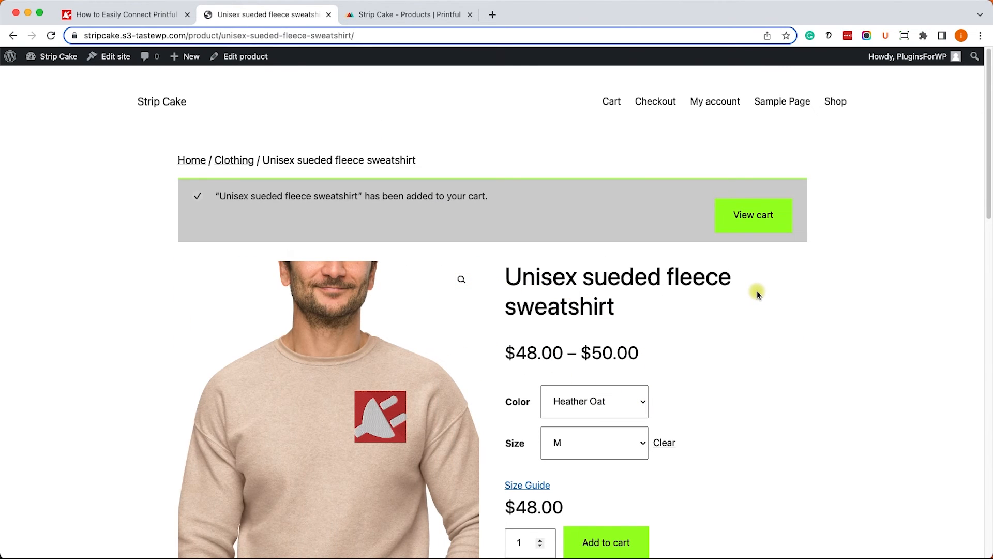